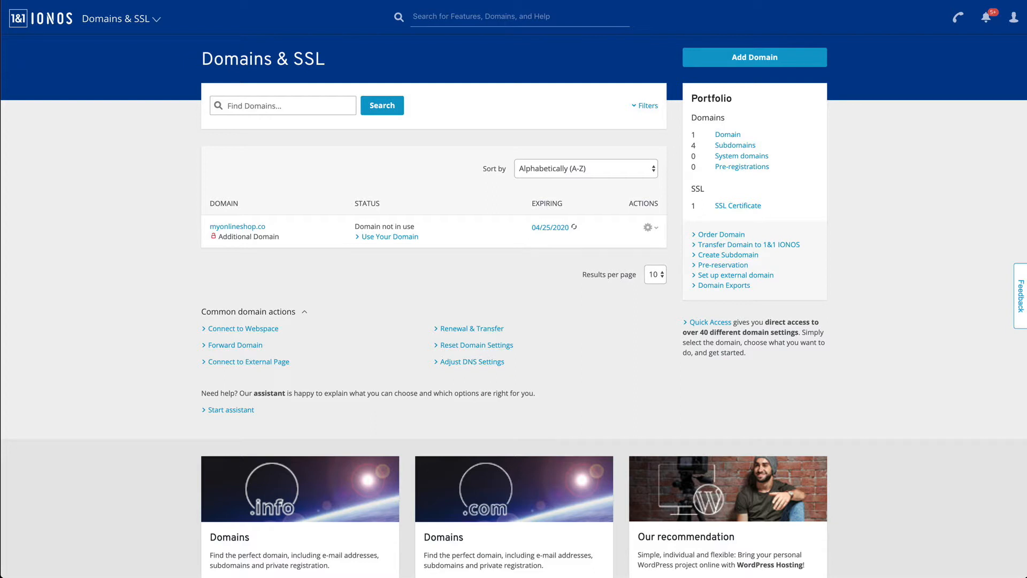
pyautogui.moveTo(460, 122)
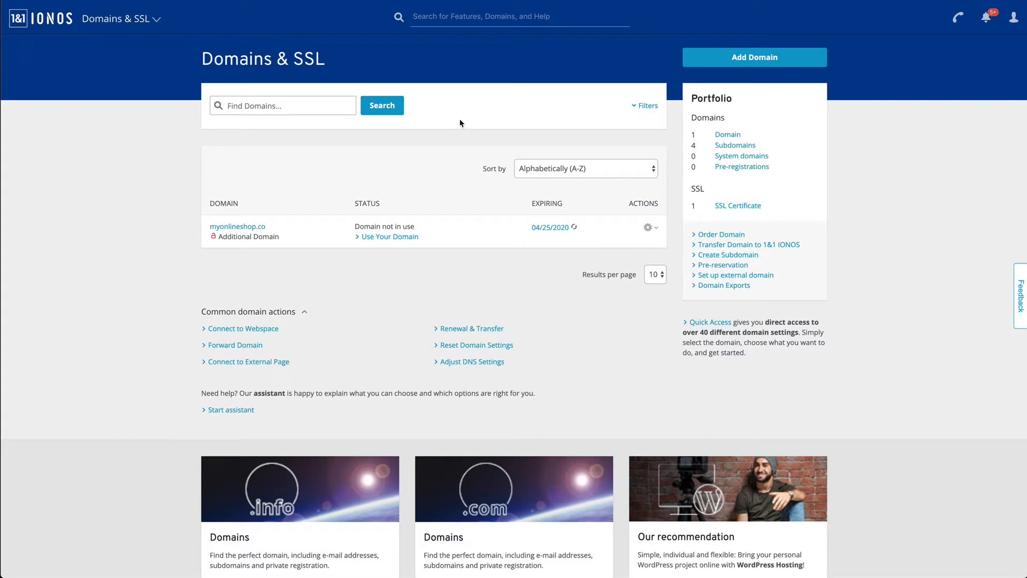
# Reach the subdomain management for myonlineshop.co from the domains overview
pyautogui.click(121, 18)
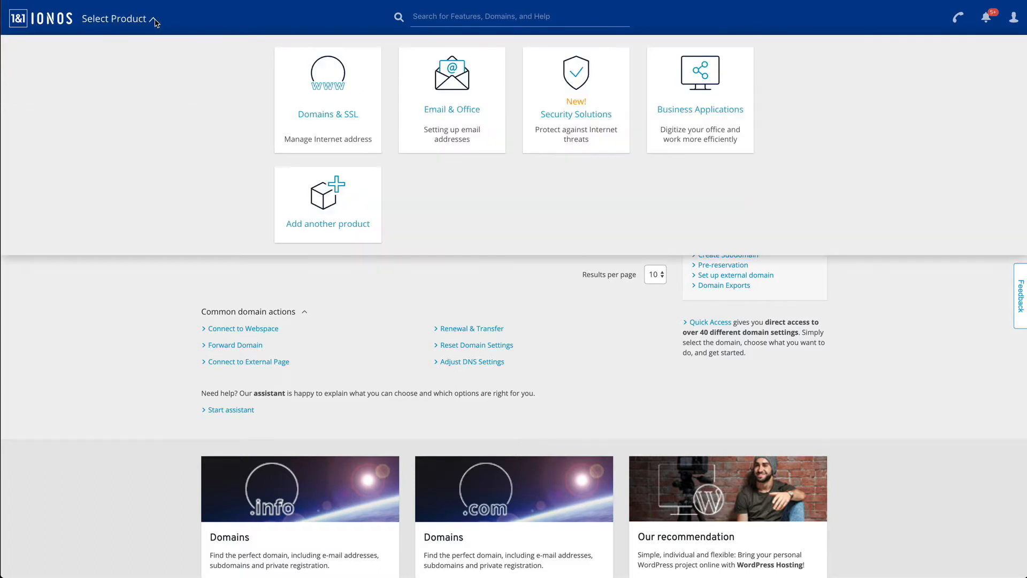
pyautogui.moveTo(261, 65)
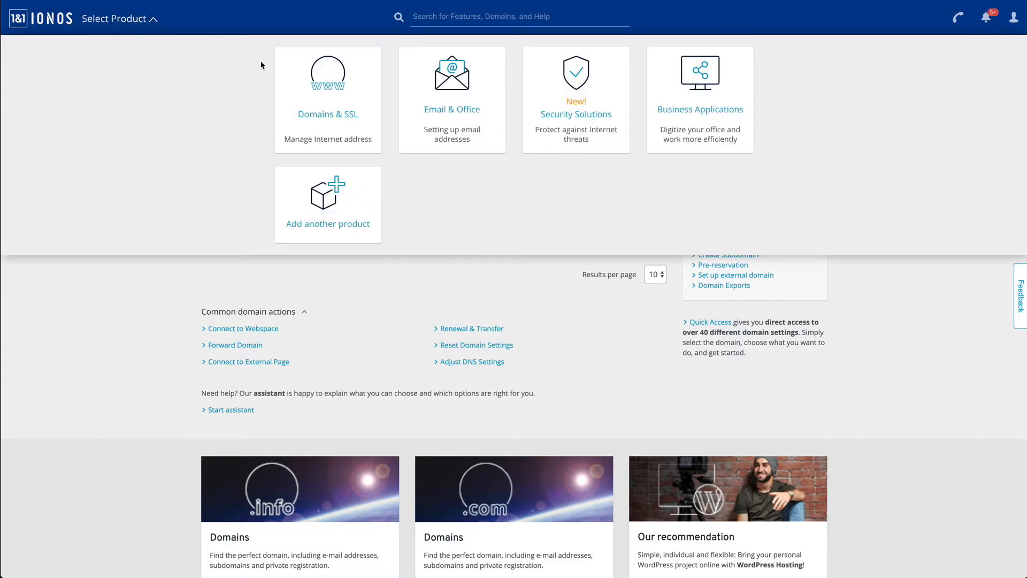
pyautogui.moveTo(292, 96)
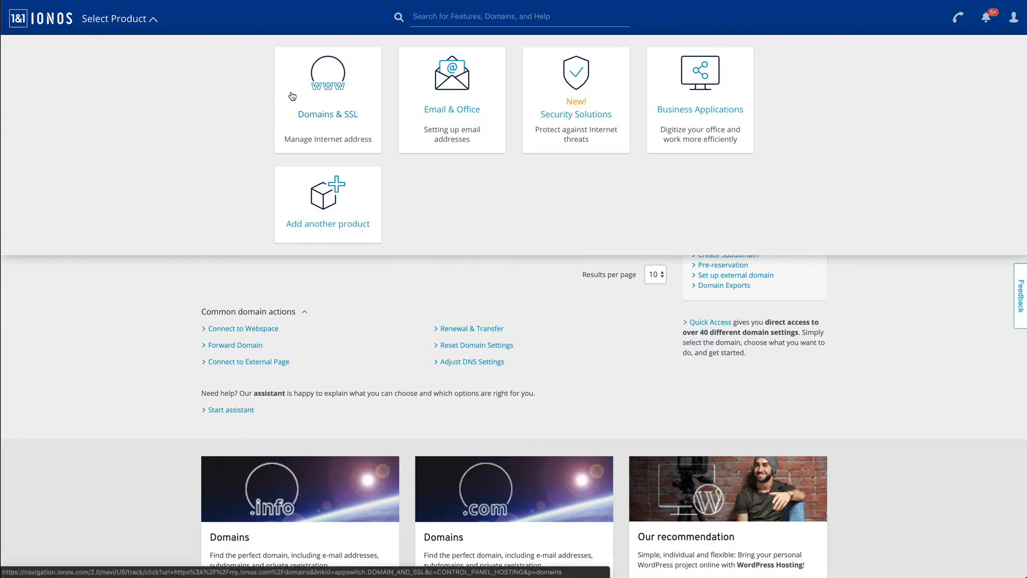
pyautogui.click(327, 114)
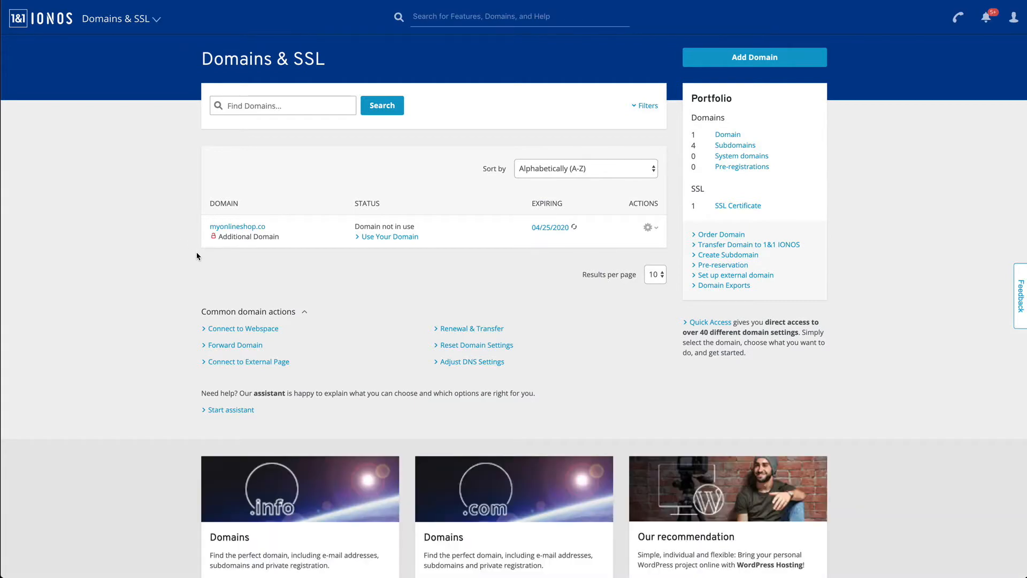
pyautogui.moveTo(287, 263)
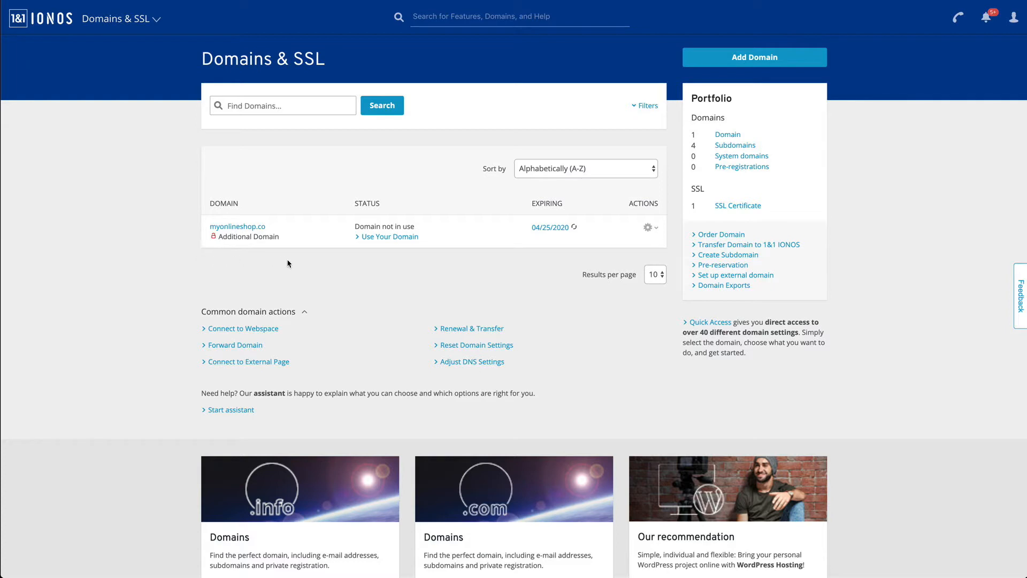
pyautogui.moveTo(318, 258)
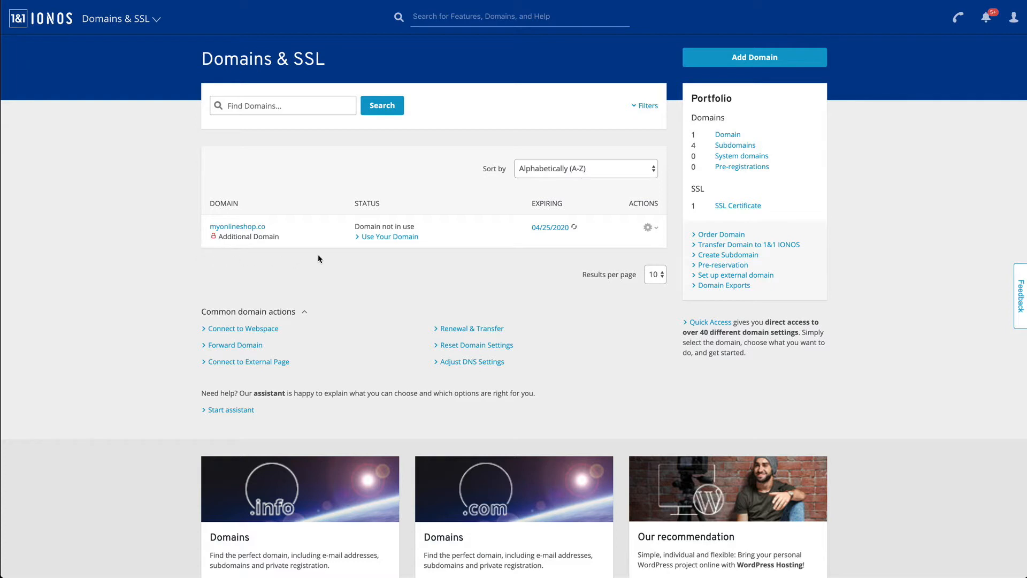
pyautogui.moveTo(588, 250)
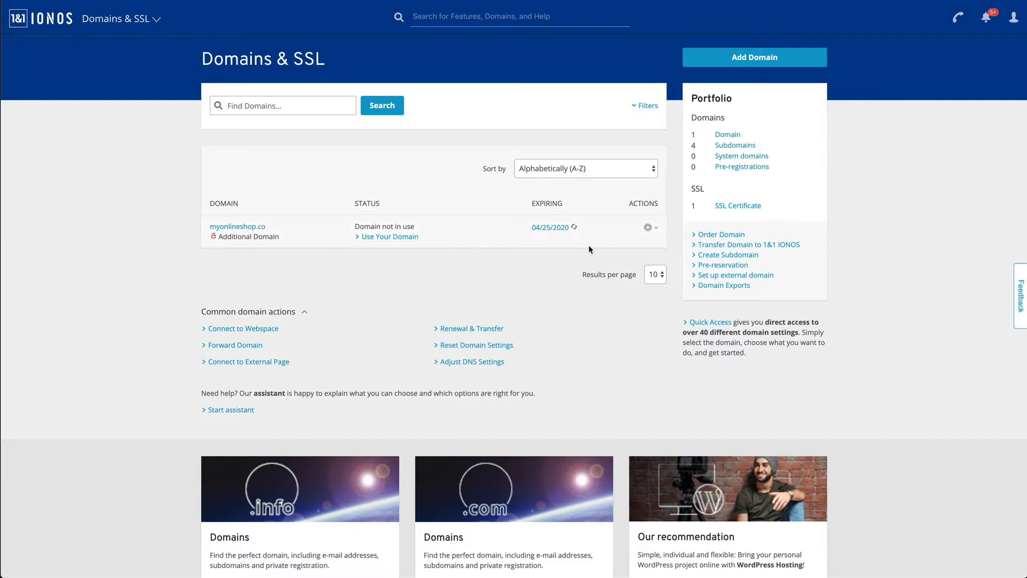
pyautogui.moveTo(648, 227)
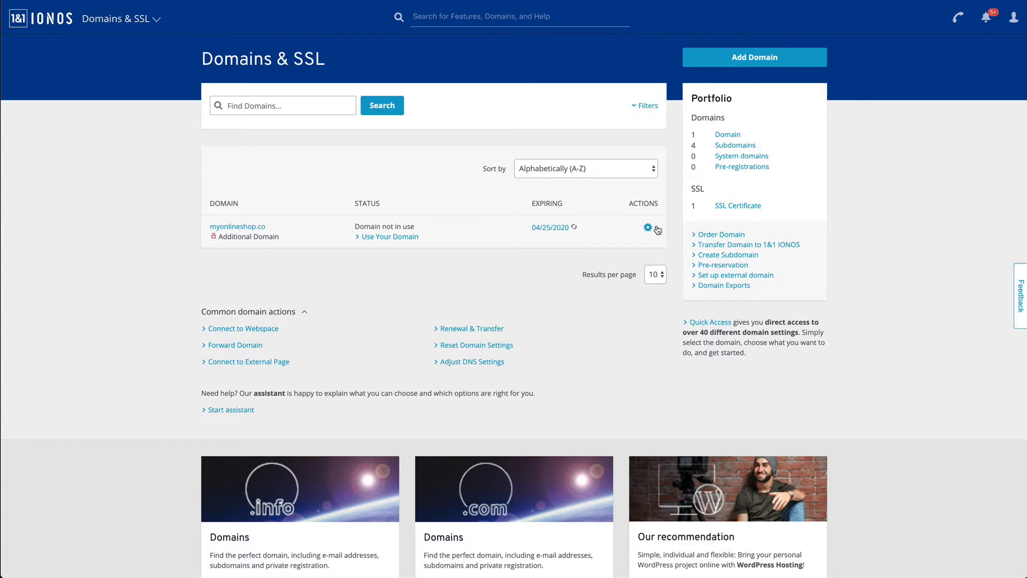
pyautogui.moveTo(652, 227)
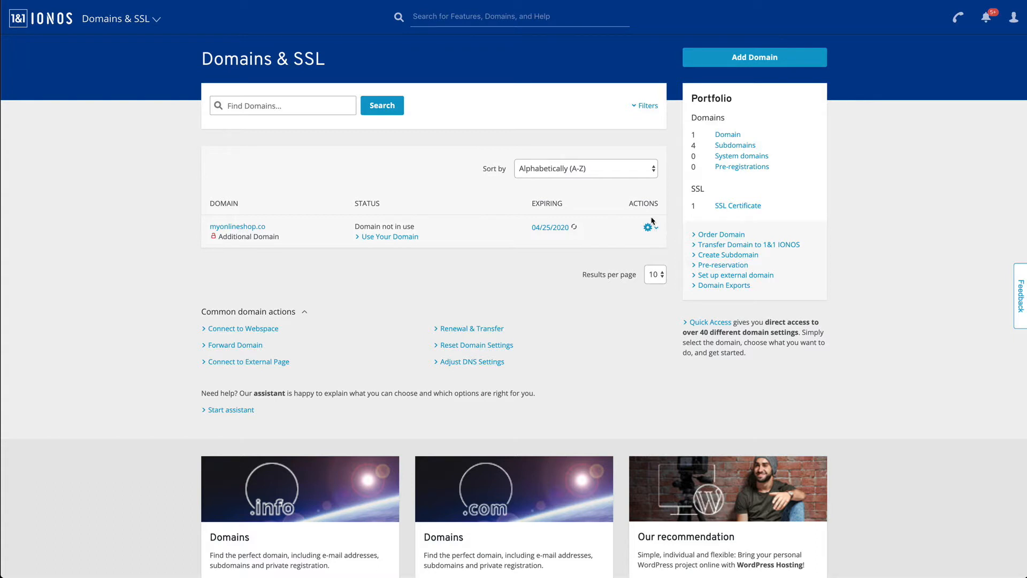
pyautogui.click(648, 227)
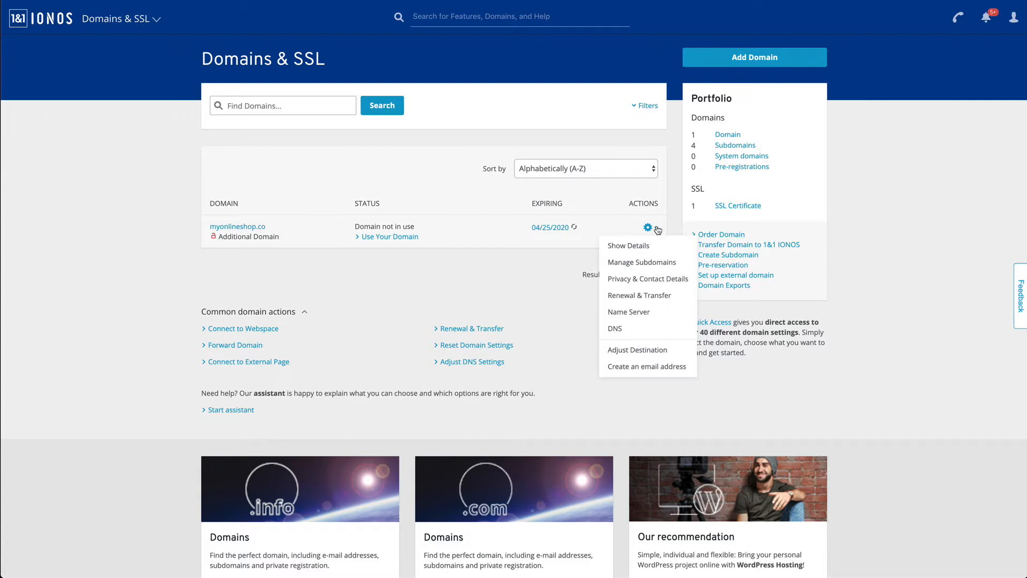
pyautogui.click(642, 262)
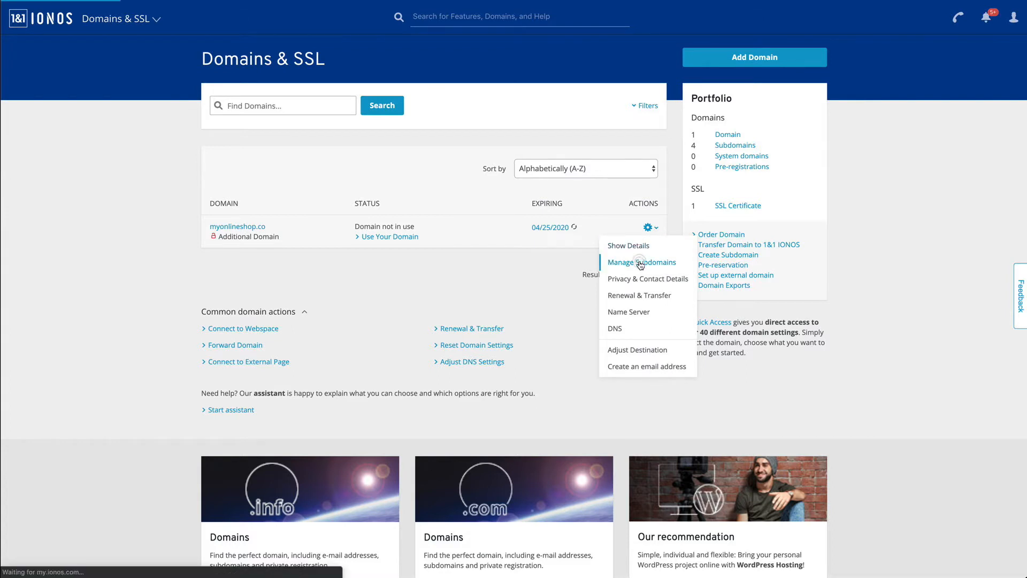
pyautogui.click(640, 262)
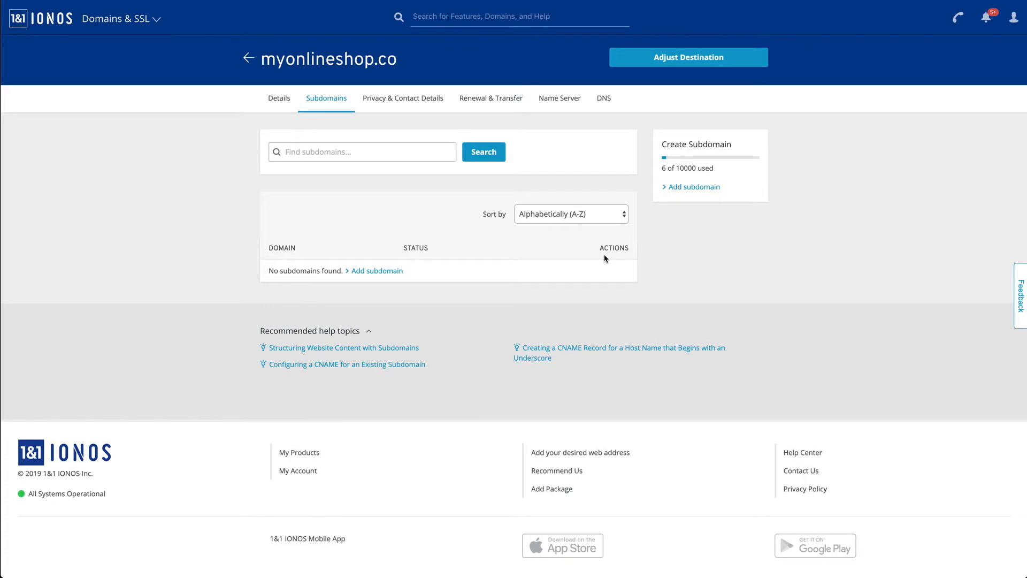
pyautogui.moveTo(484, 262)
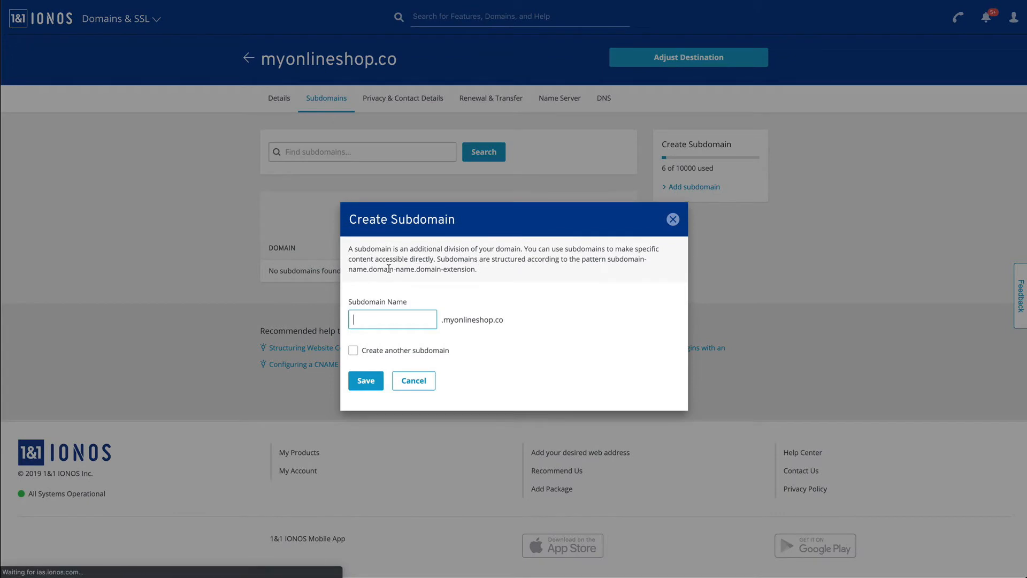
pyautogui.moveTo(379, 319)
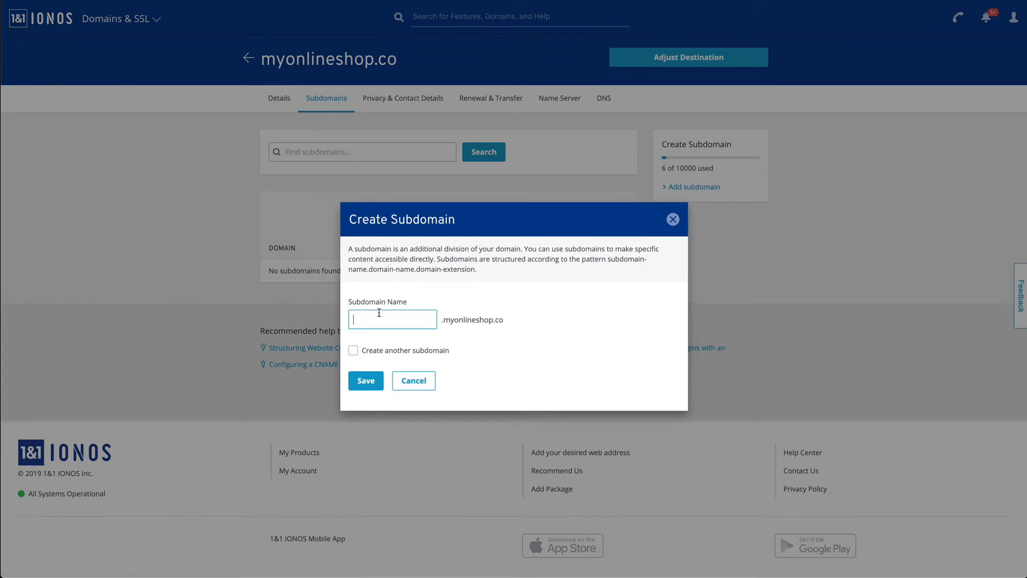
# Add a www subdomain to myonlineshop.co and save it
pyautogui.write('www')
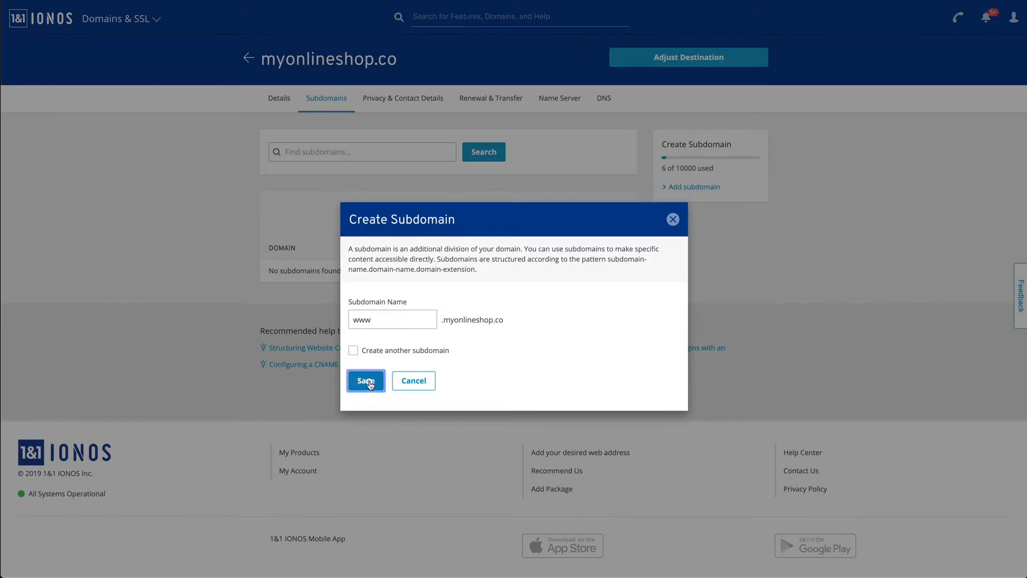
pyautogui.click(364, 380)
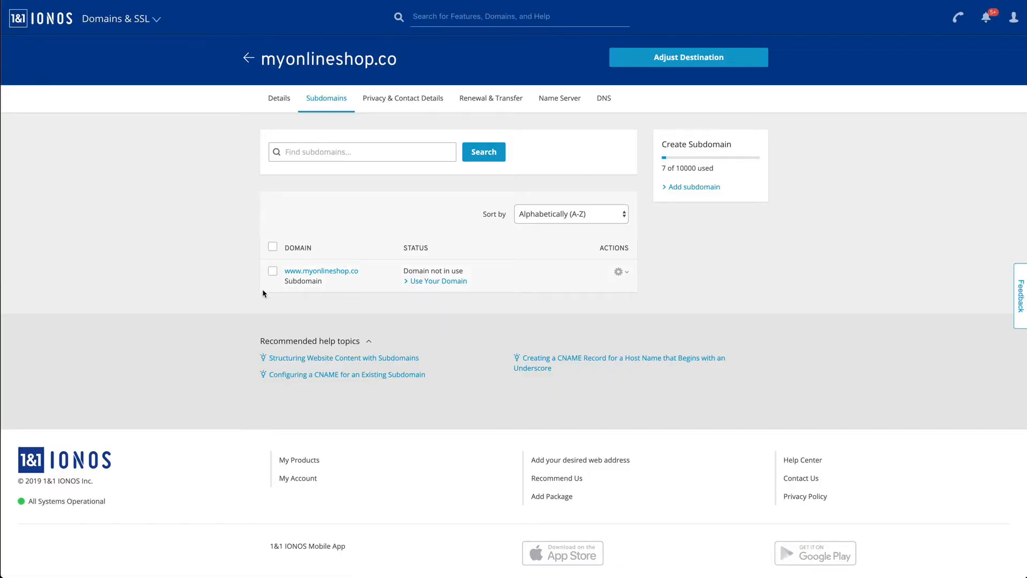
pyautogui.moveTo(334, 285)
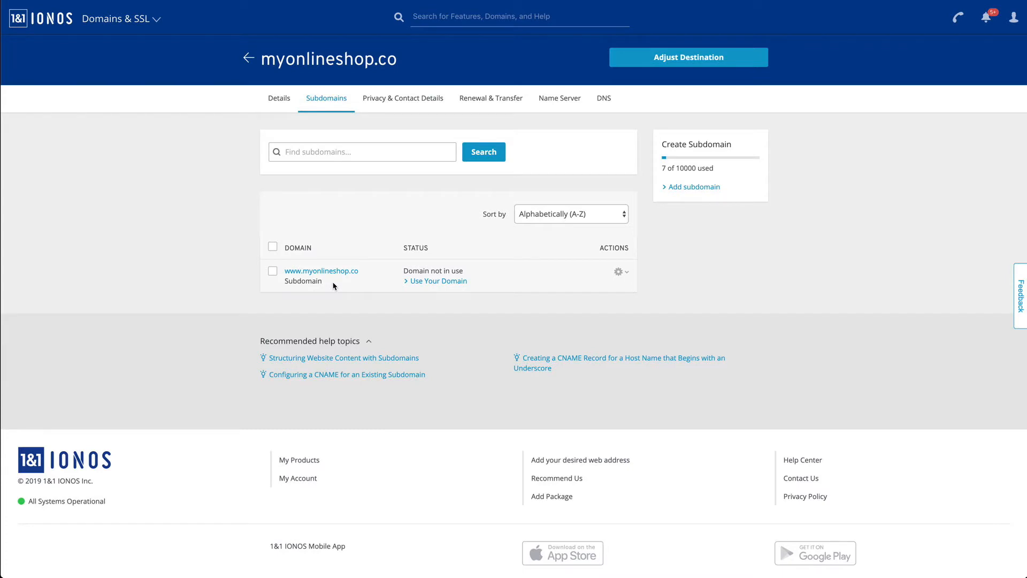
pyautogui.moveTo(620, 272)
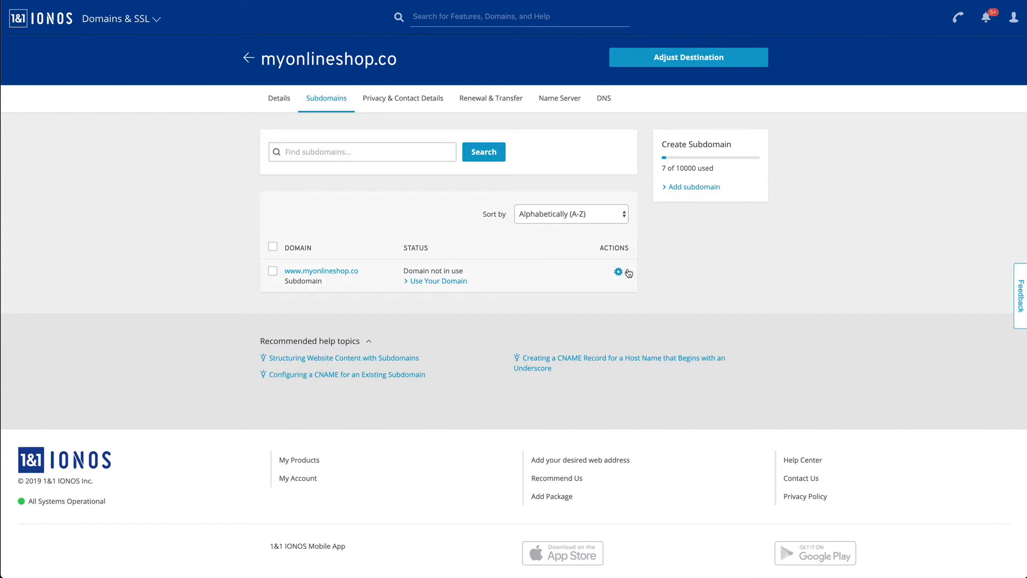
pyautogui.click(618, 271)
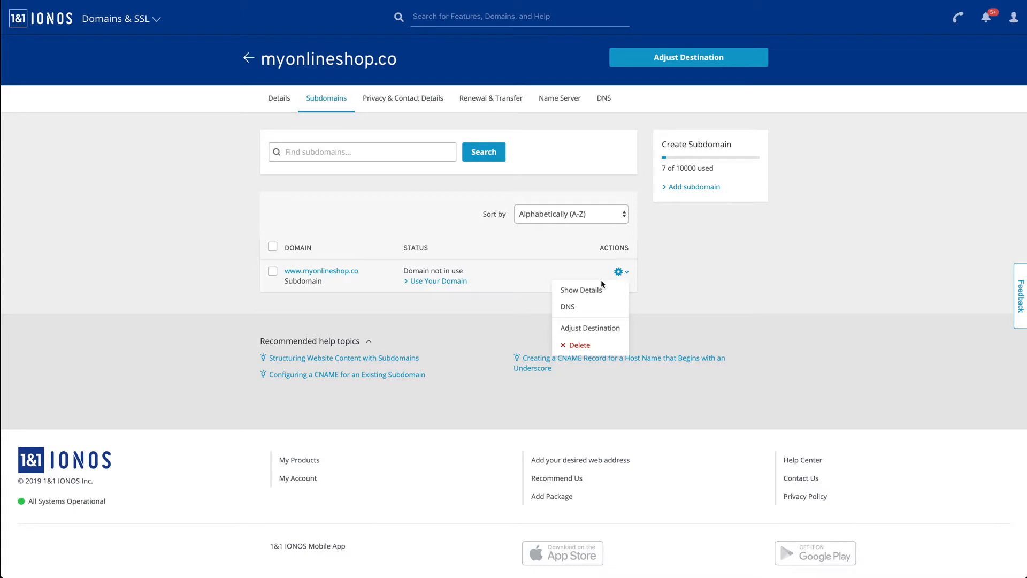
pyautogui.moveTo(567, 307)
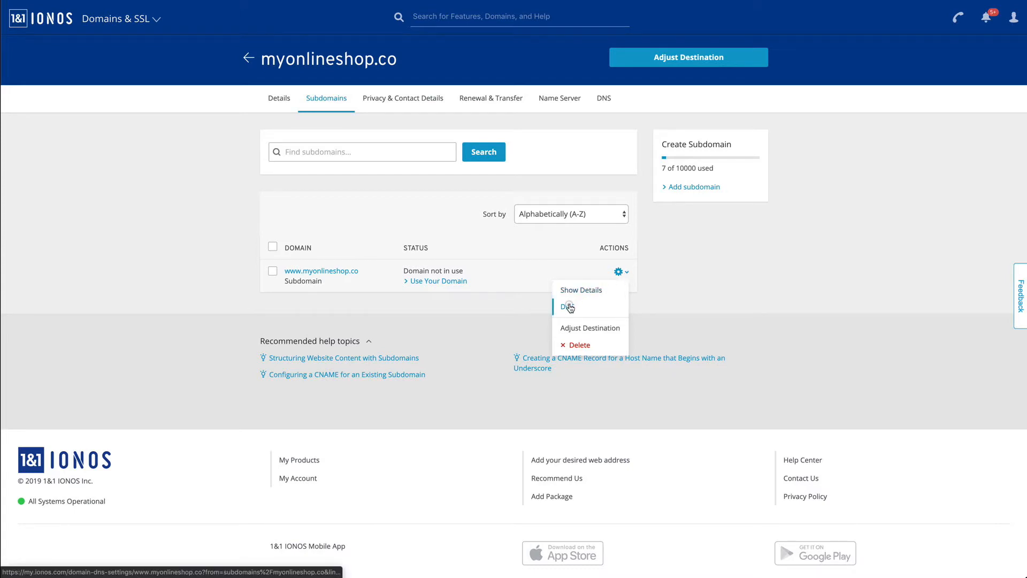
pyautogui.click(567, 307)
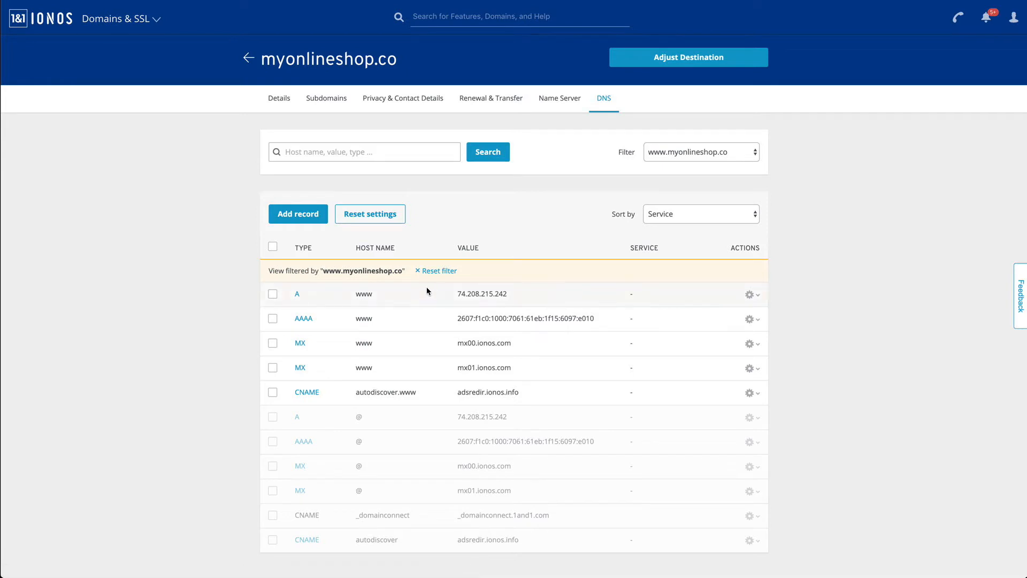
pyautogui.moveTo(255, 347)
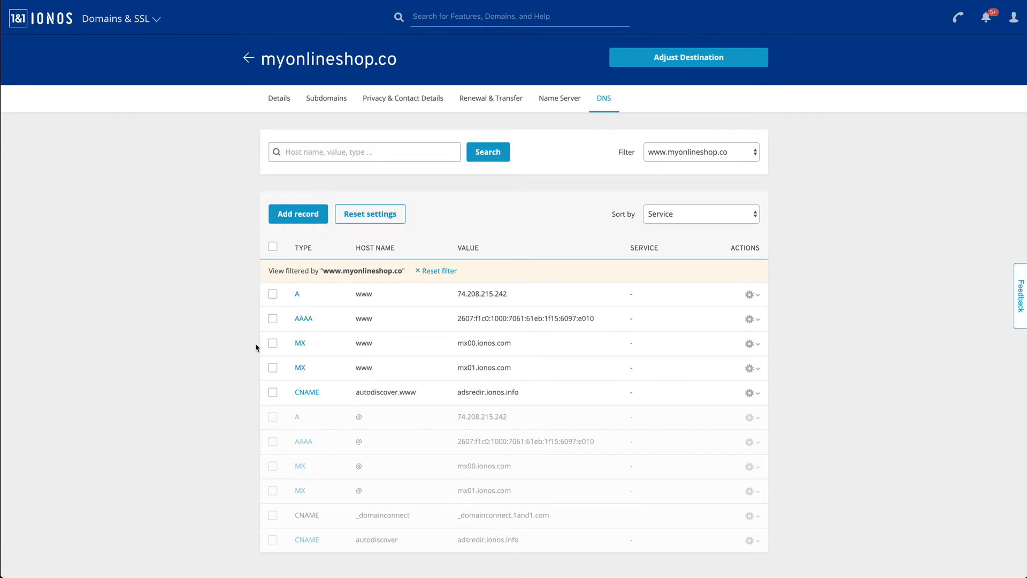
pyautogui.moveTo(323, 286)
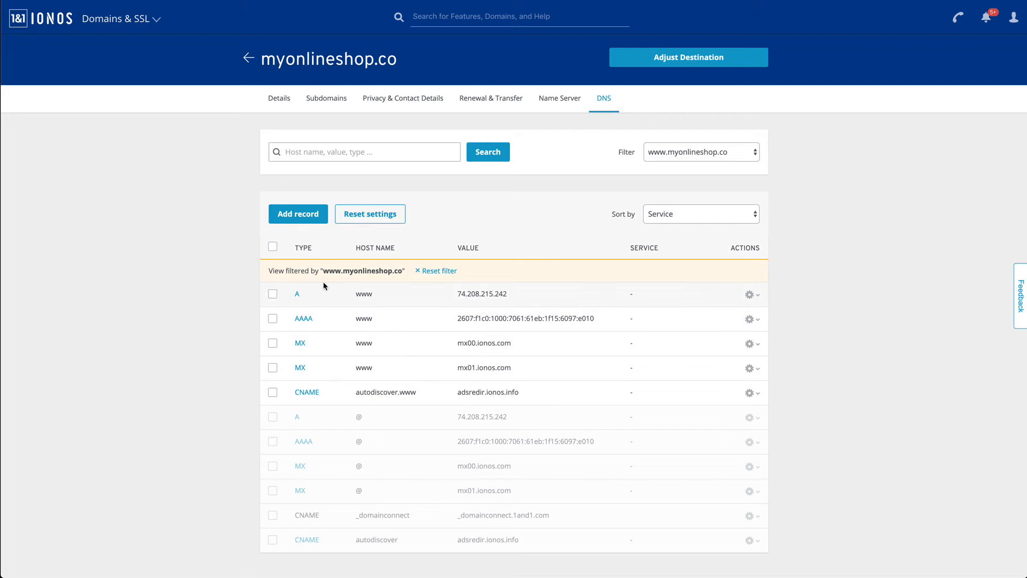
pyautogui.moveTo(303, 318)
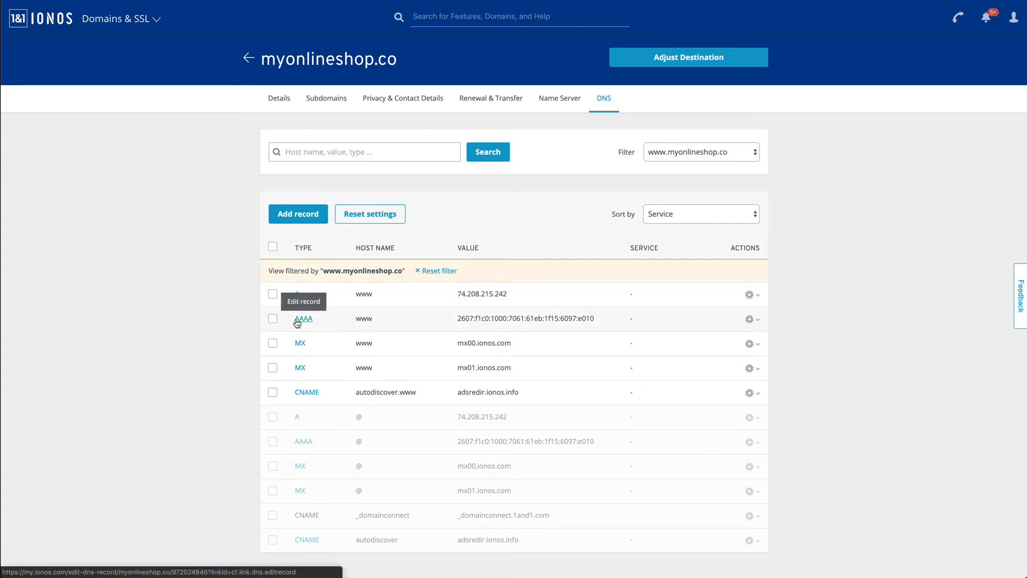
pyautogui.moveTo(307, 392)
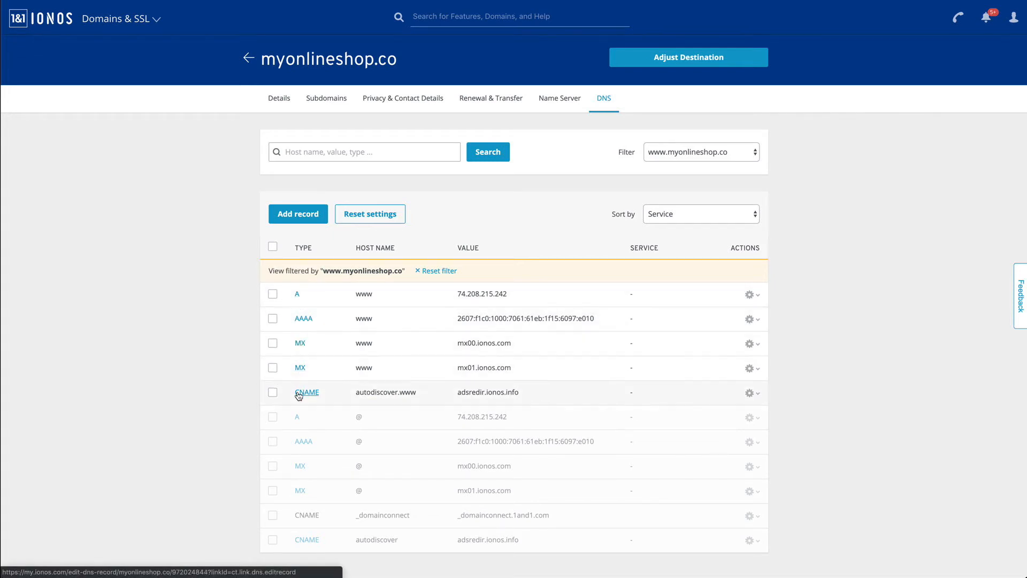
pyautogui.moveTo(299, 367)
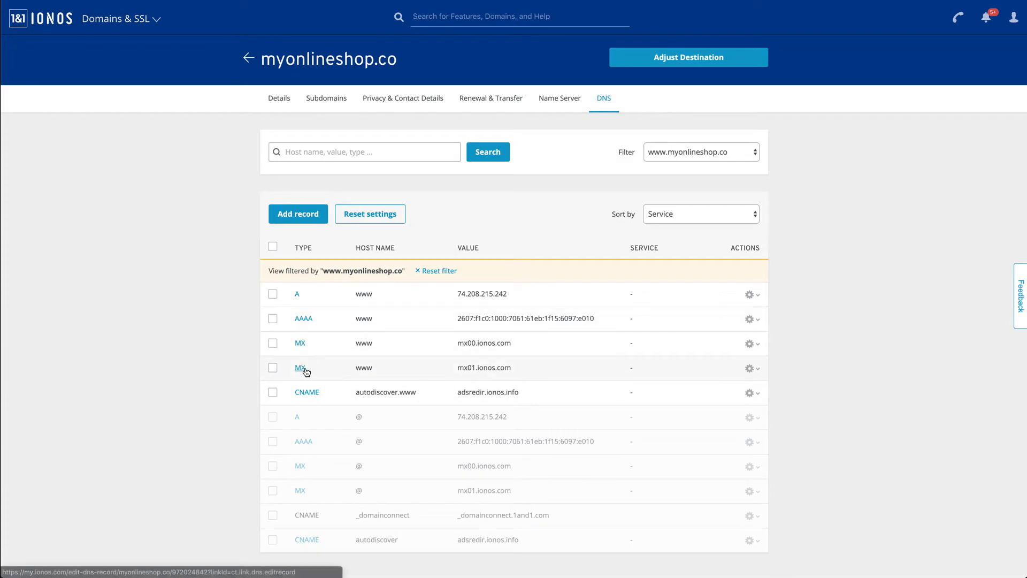
pyautogui.moveTo(334, 386)
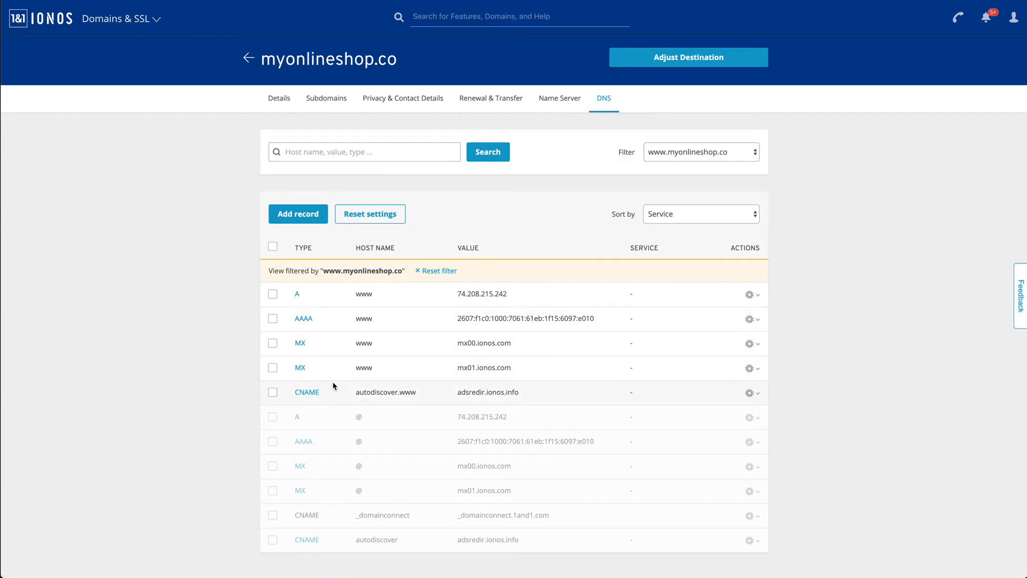
pyautogui.click(297, 214)
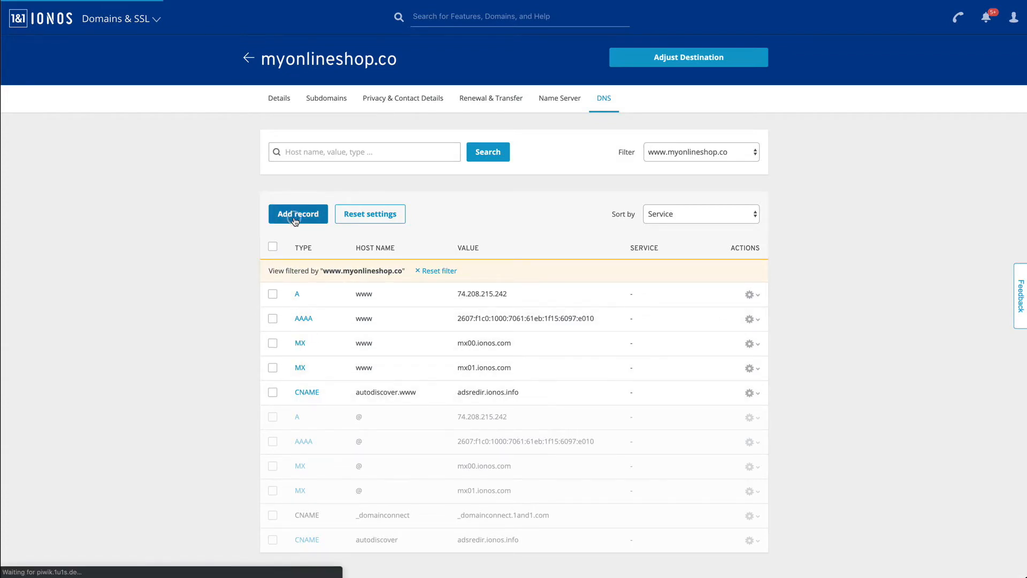
# Choose CNAME as the type for the new myonlineshop.co DNS record
pyautogui.click(297, 214)
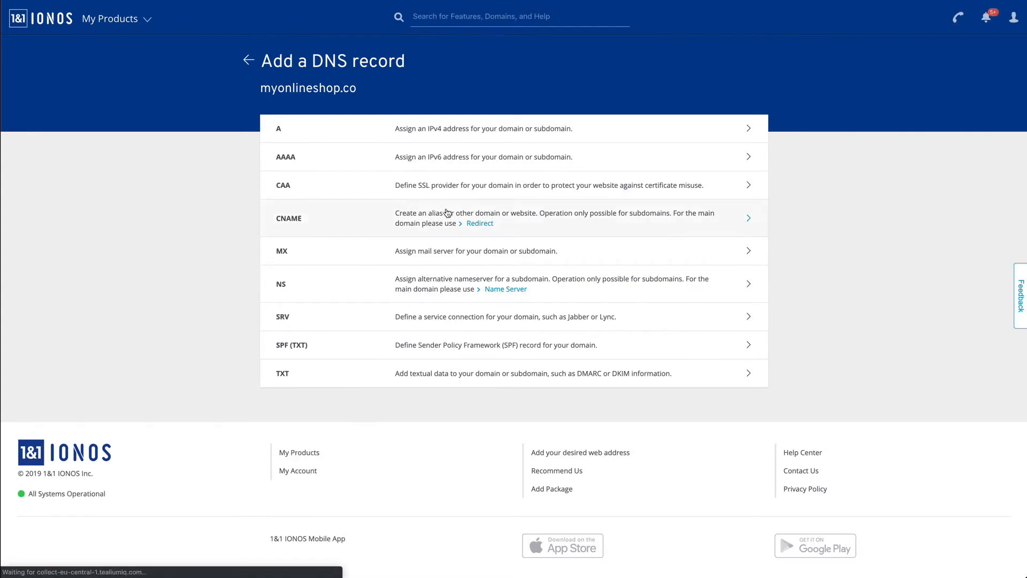
pyautogui.moveTo(739, 217)
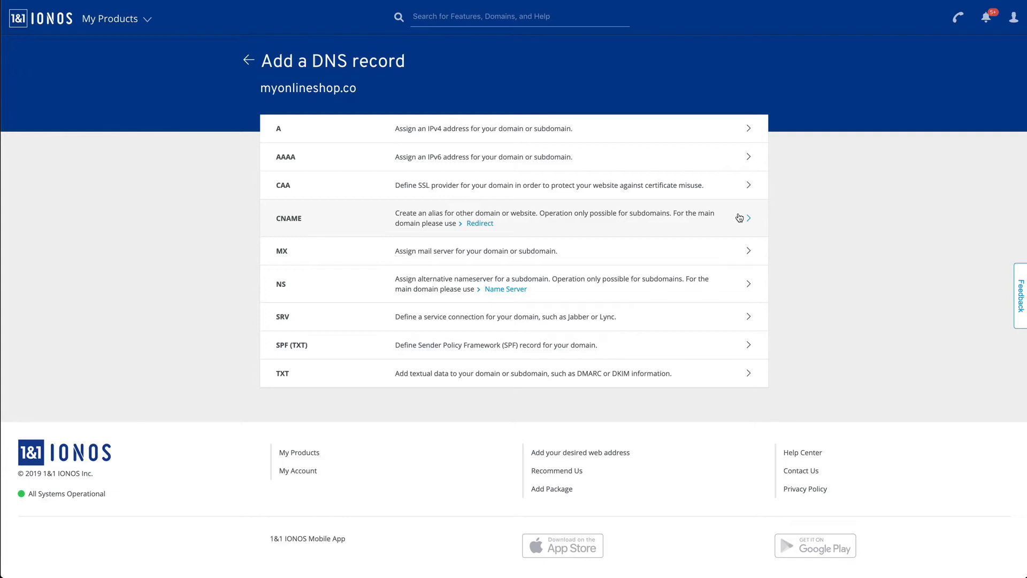
pyautogui.moveTo(748, 218)
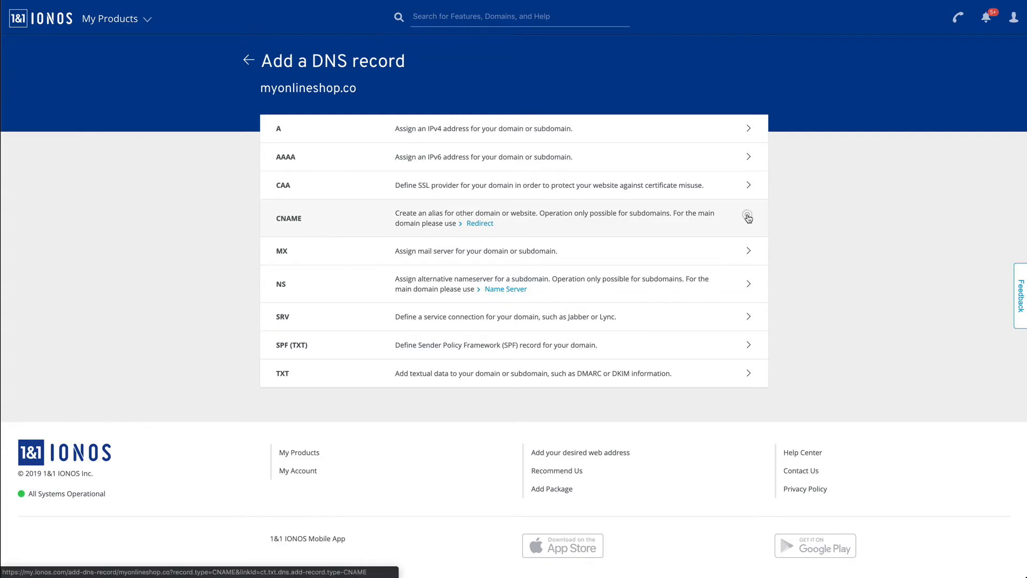
pyautogui.click(512, 219)
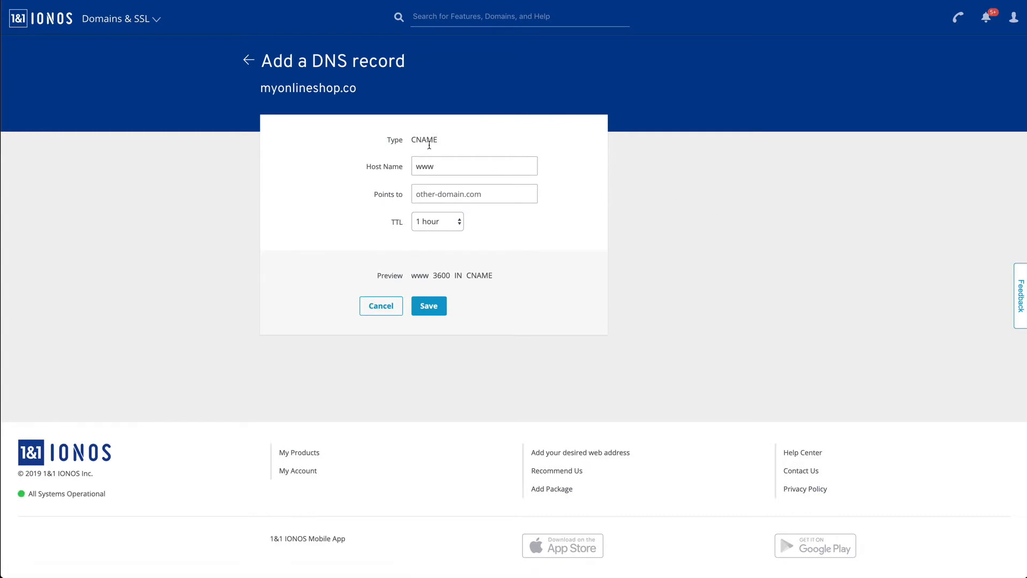
pyautogui.moveTo(407, 174)
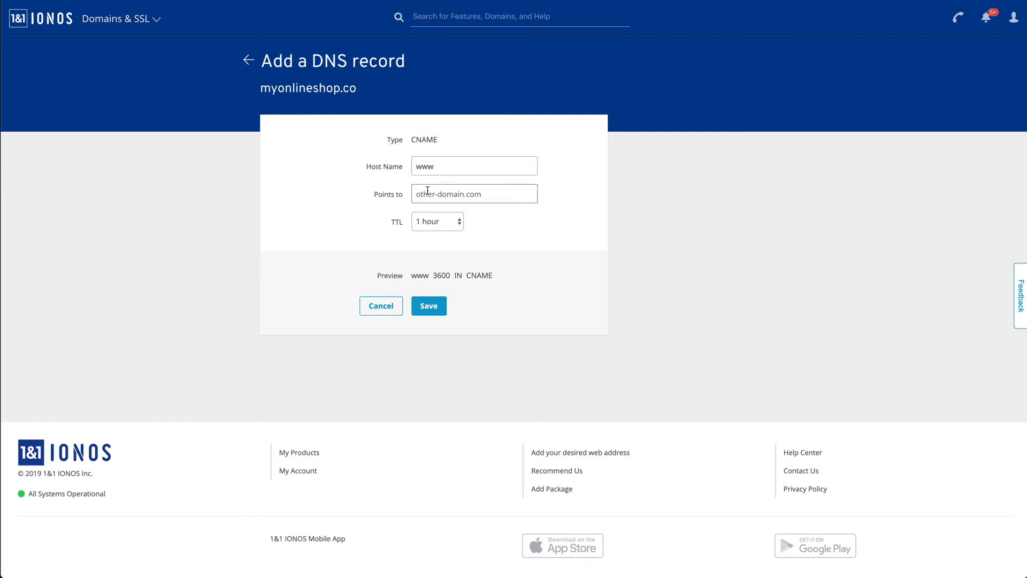
pyautogui.moveTo(388, 196)
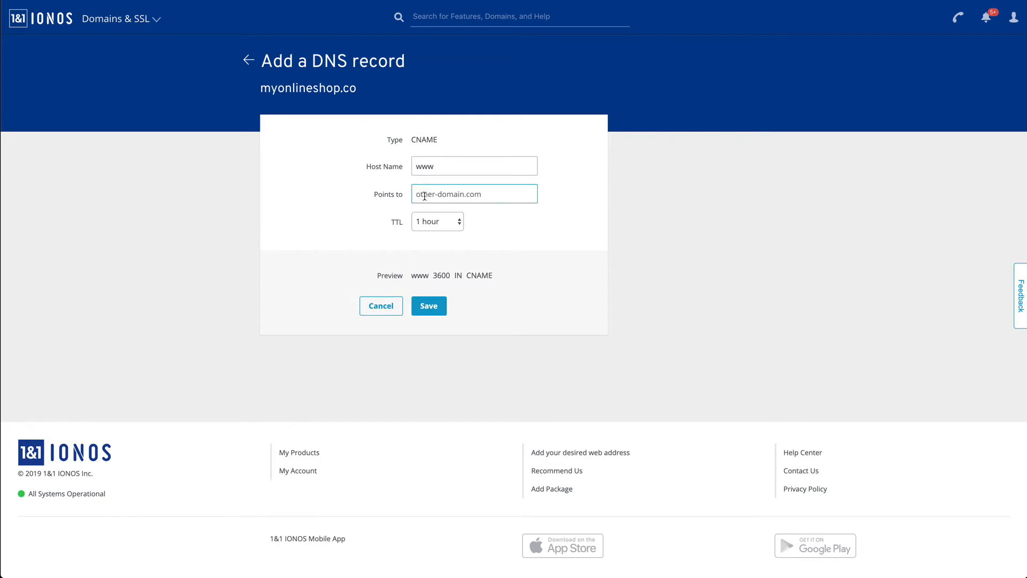
# Point the www CNAME record to awfulwaffle.bigcartel.com with 1-hour TTL and save
pyautogui.write('awfulwaf')
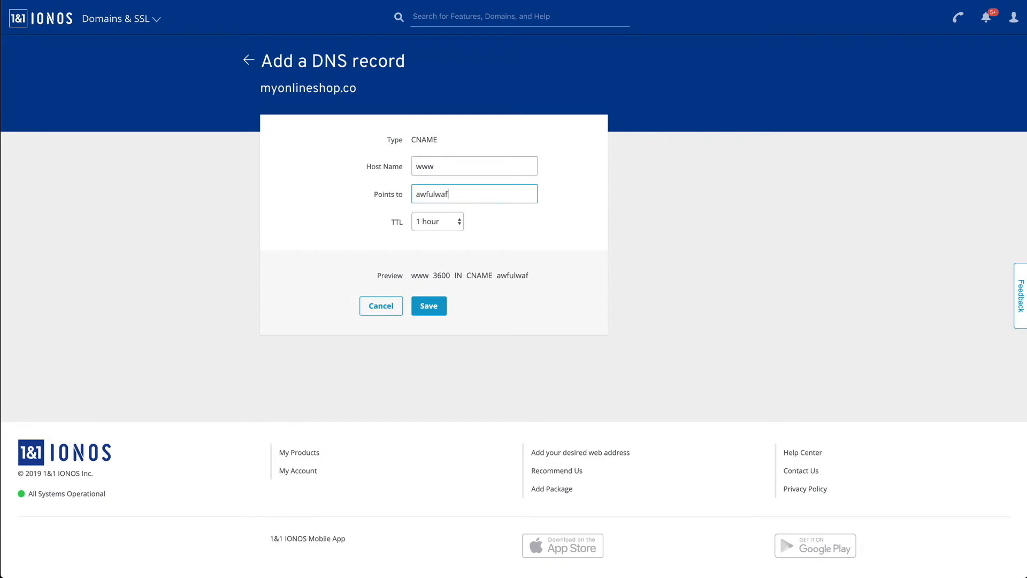
pyautogui.write('fle.bigc')
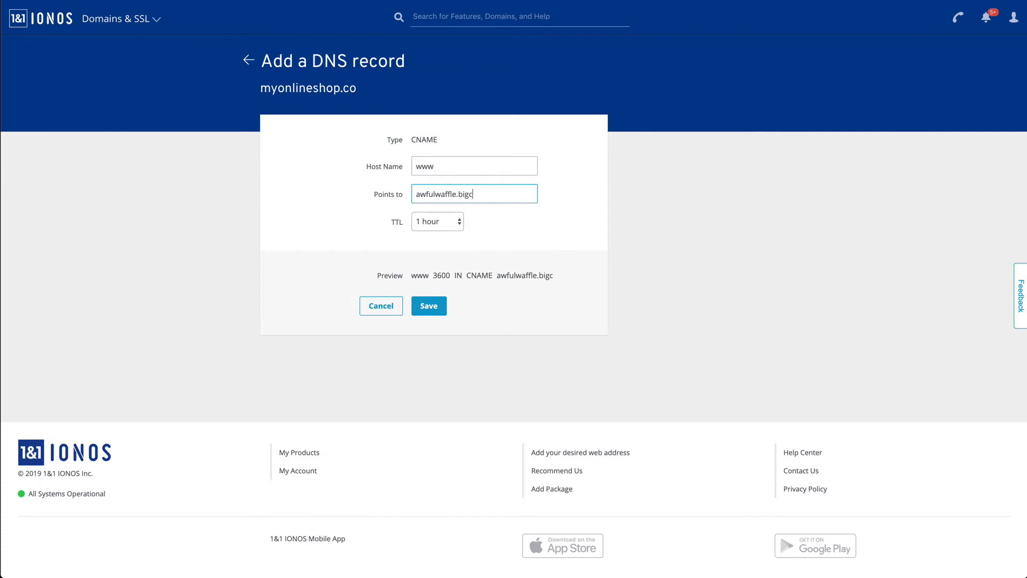
pyautogui.write('artel.com')
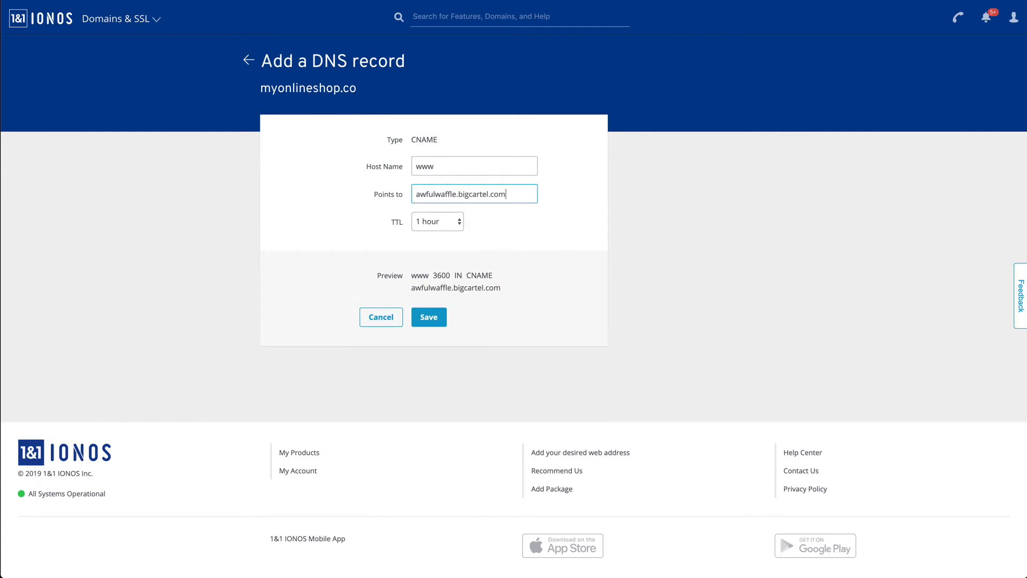
pyautogui.moveTo(450, 210)
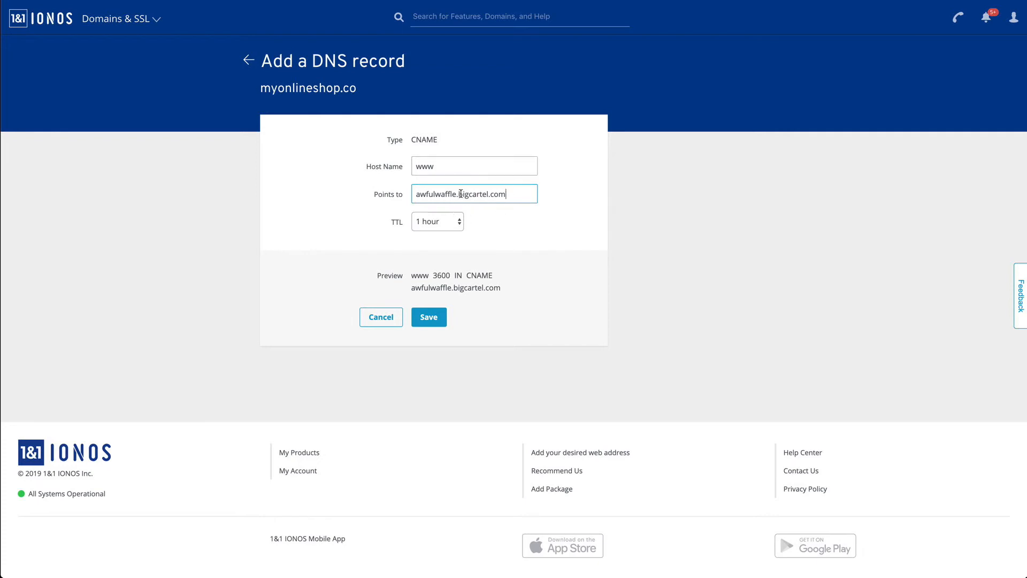
pyautogui.moveTo(389, 225)
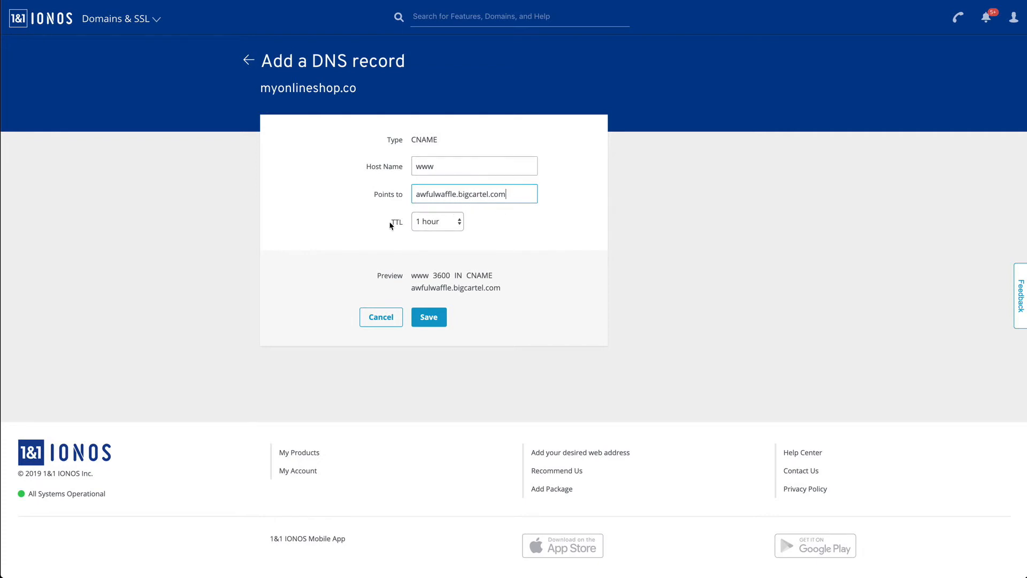
pyautogui.moveTo(385, 291)
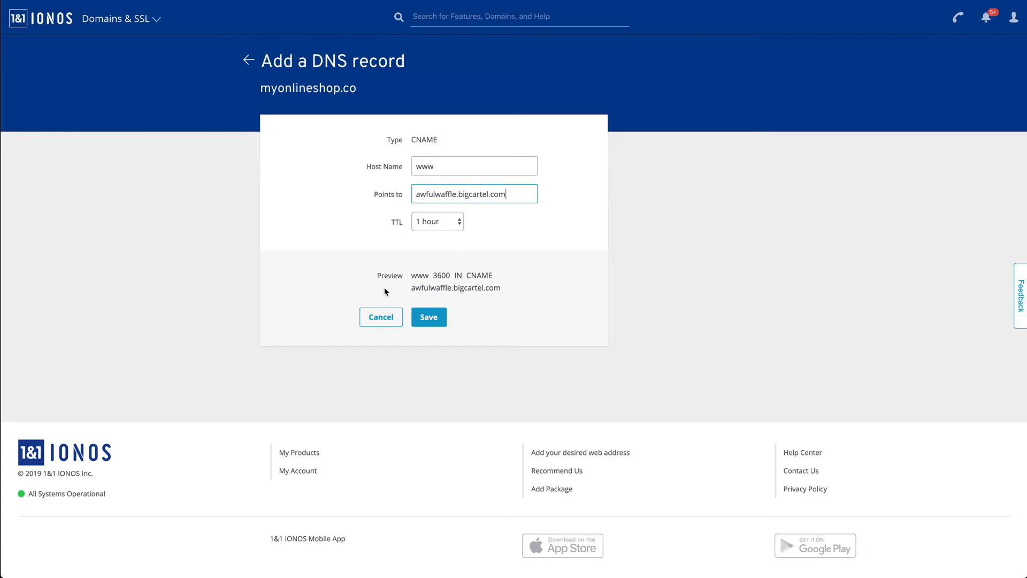
pyautogui.click(428, 317)
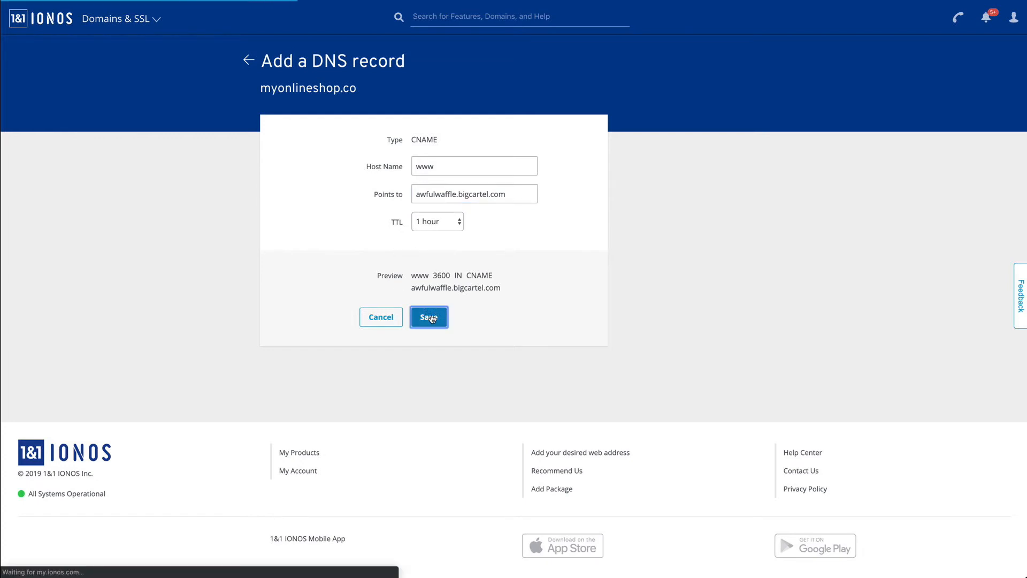
# Confirm saving the www CNAME despite disabling the existing www A, AAAA and MX records
pyautogui.click(429, 317)
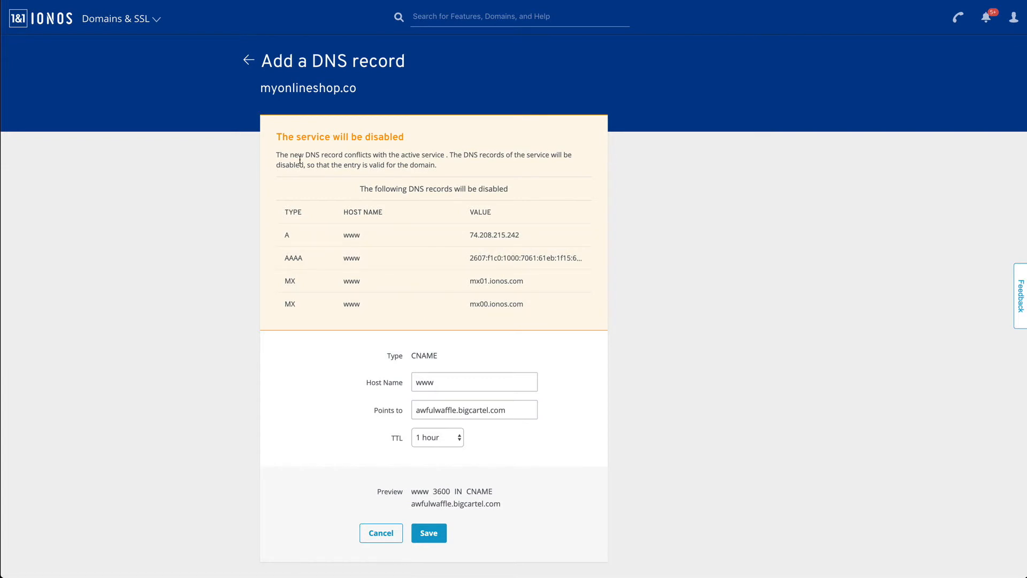
pyautogui.moveTo(261, 217)
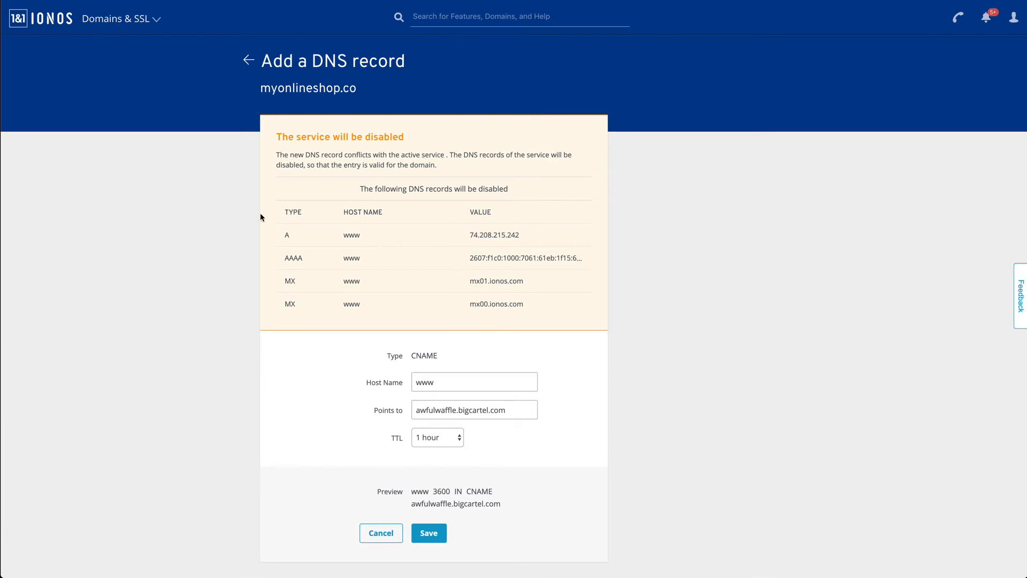
pyautogui.moveTo(273, 319)
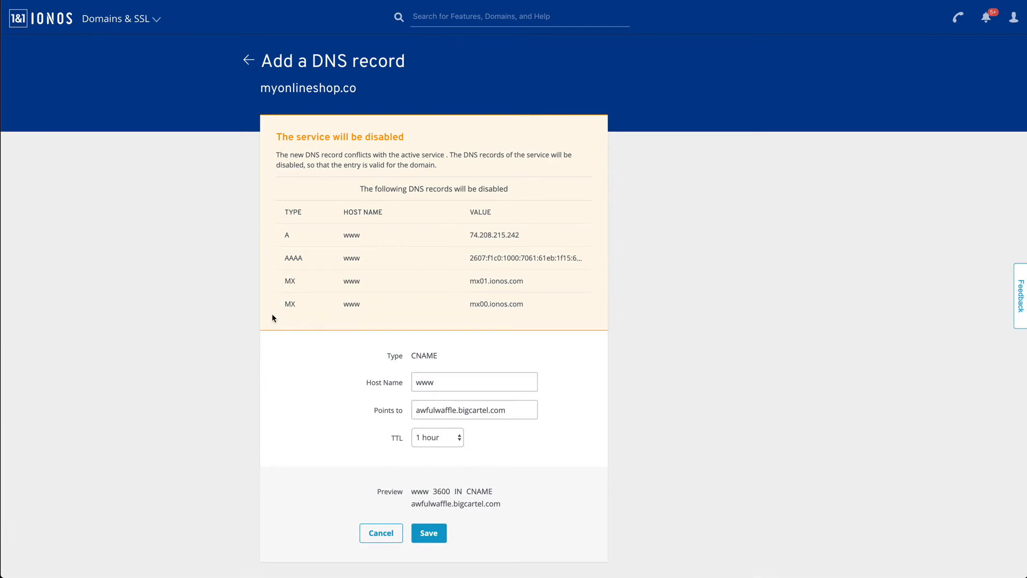
pyautogui.moveTo(266, 234)
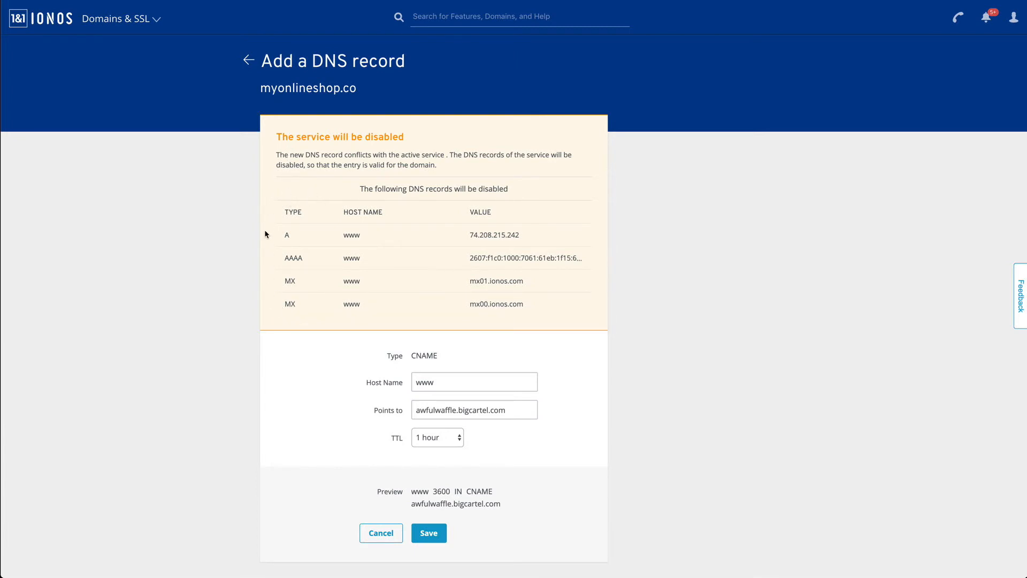
pyautogui.moveTo(471, 280)
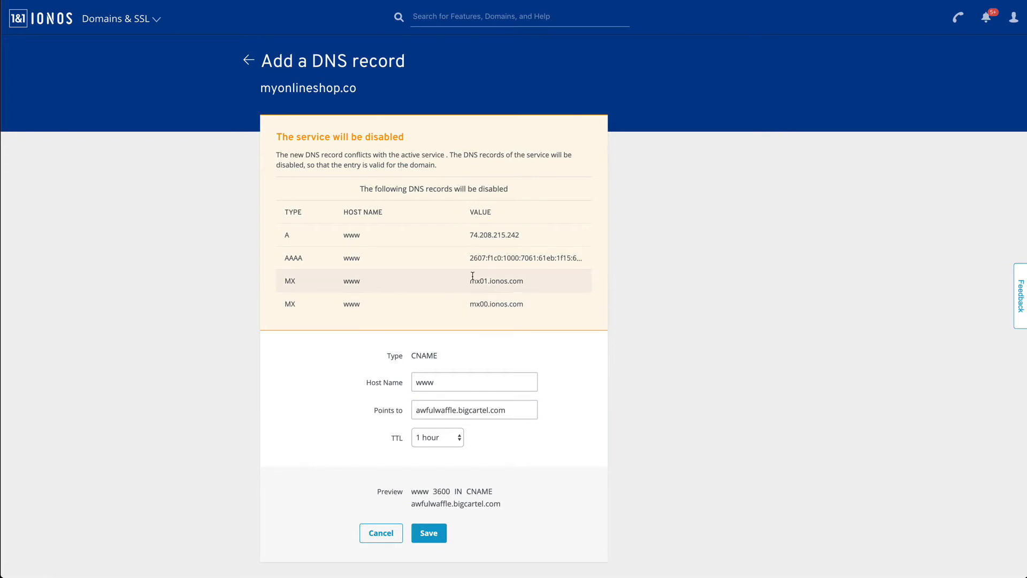
pyautogui.moveTo(403, 358)
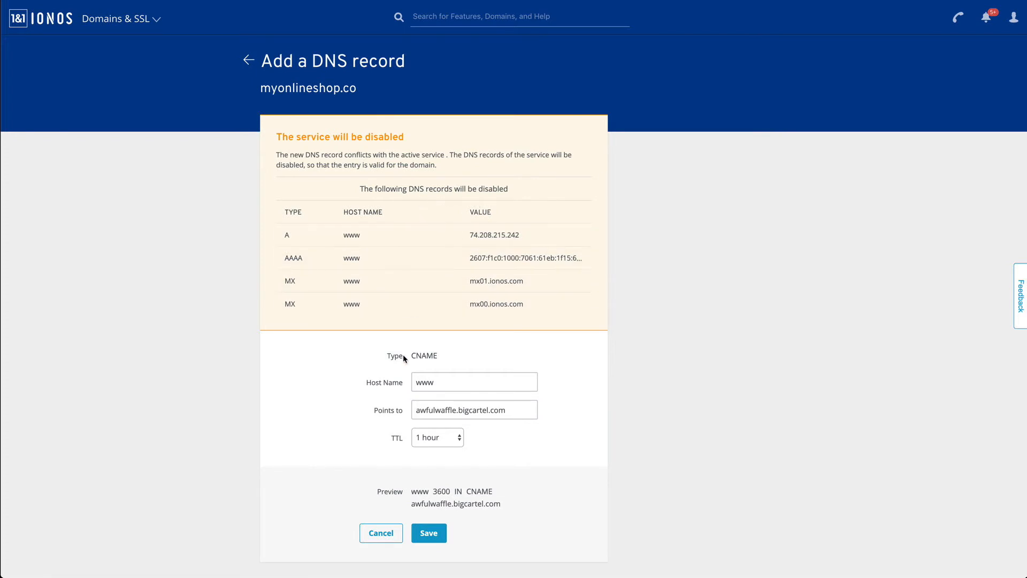
pyautogui.click(428, 533)
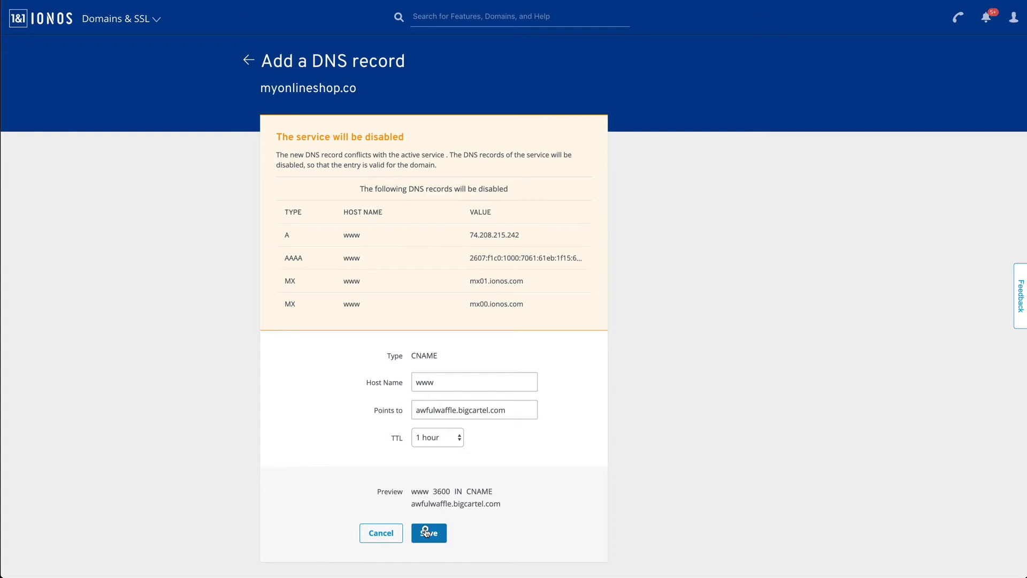
pyautogui.click(428, 533)
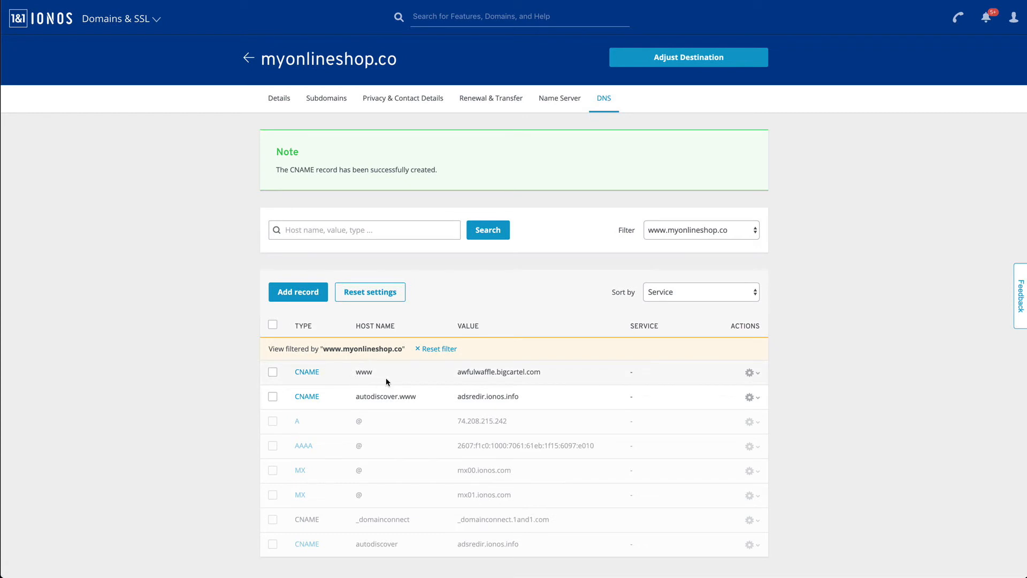
pyautogui.moveTo(487, 387)
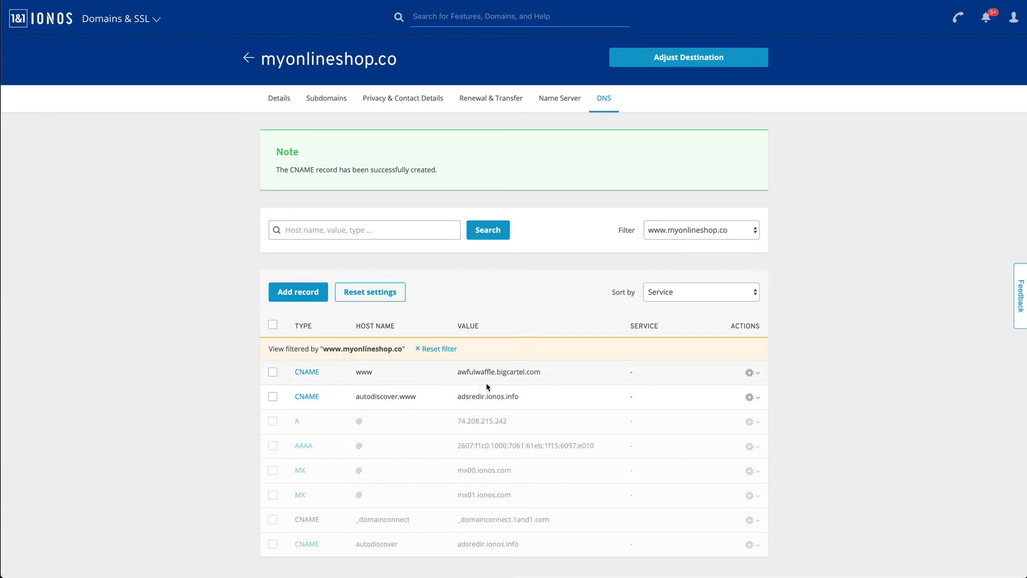
pyautogui.moveTo(439, 370)
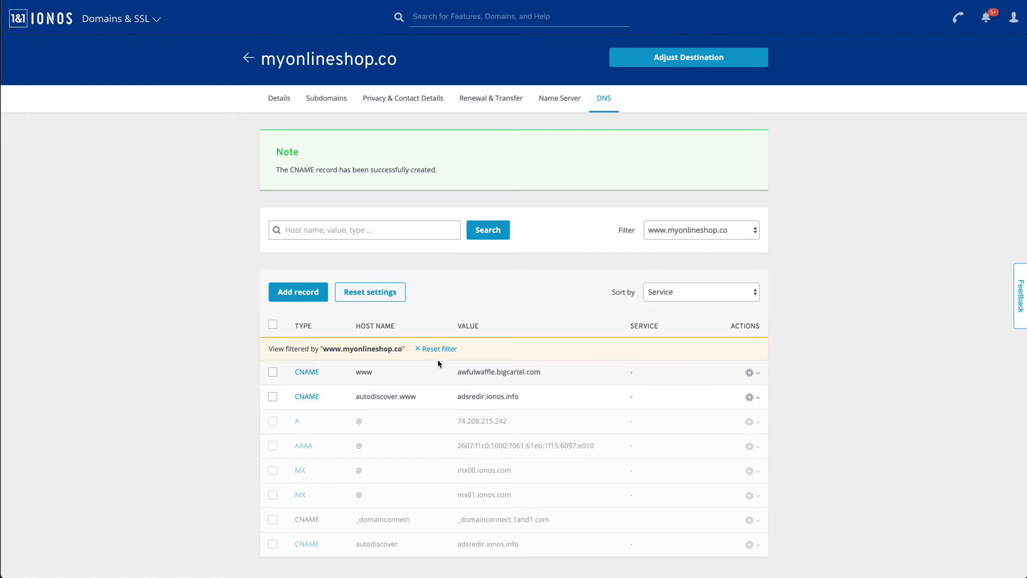
pyautogui.moveTo(483, 267)
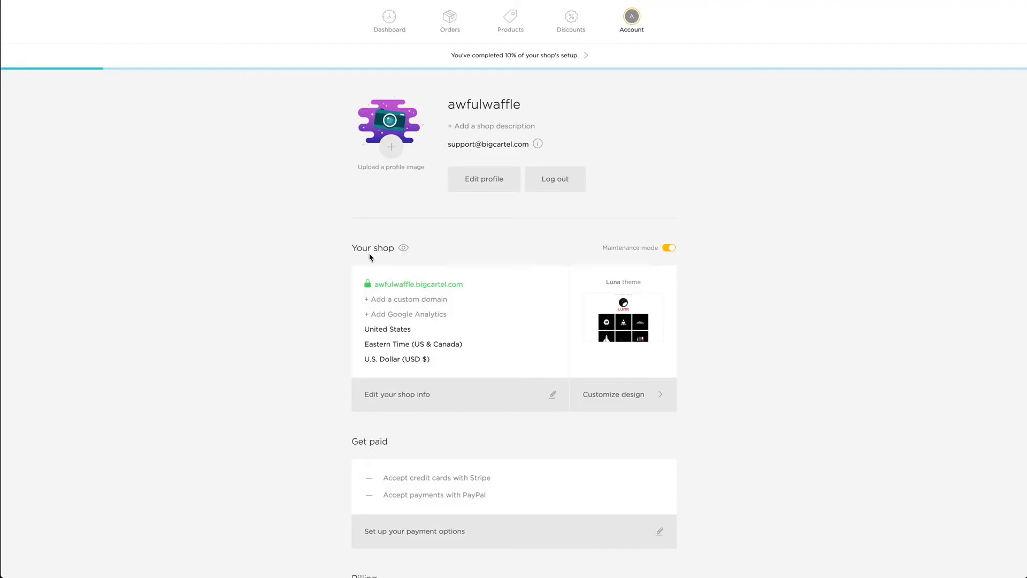
pyautogui.moveTo(631, 20)
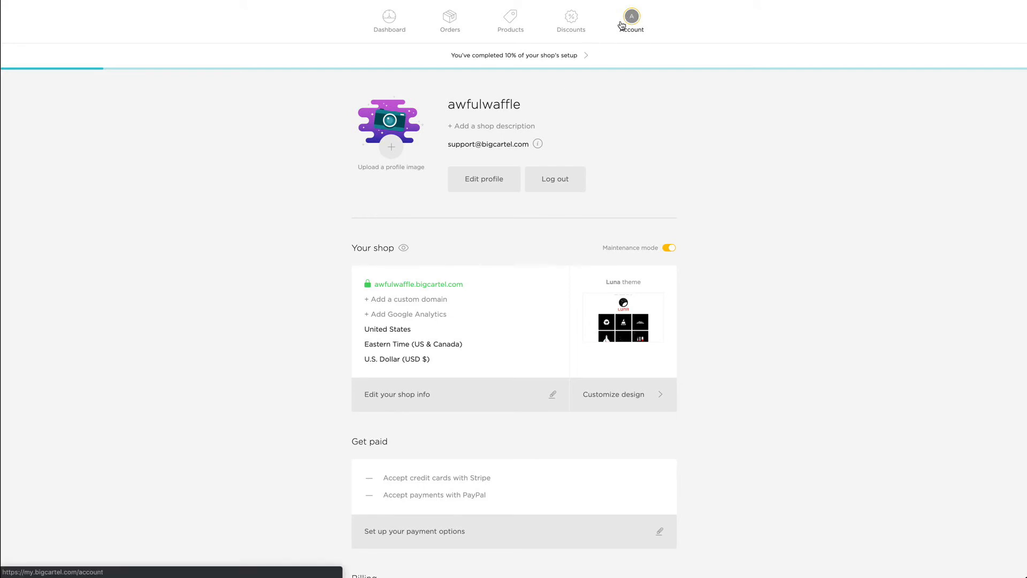
pyautogui.moveTo(339, 281)
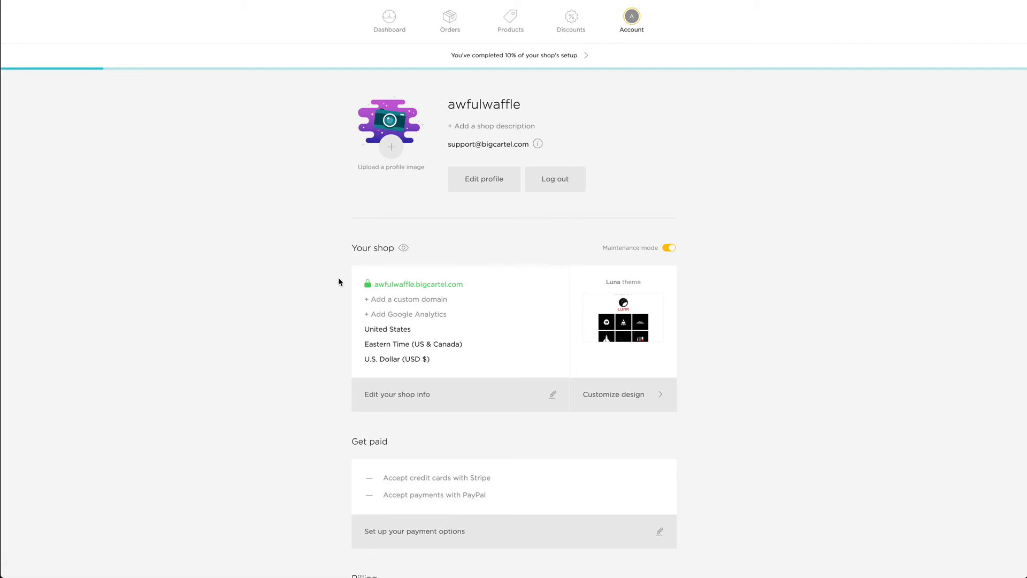
pyautogui.moveTo(413, 292)
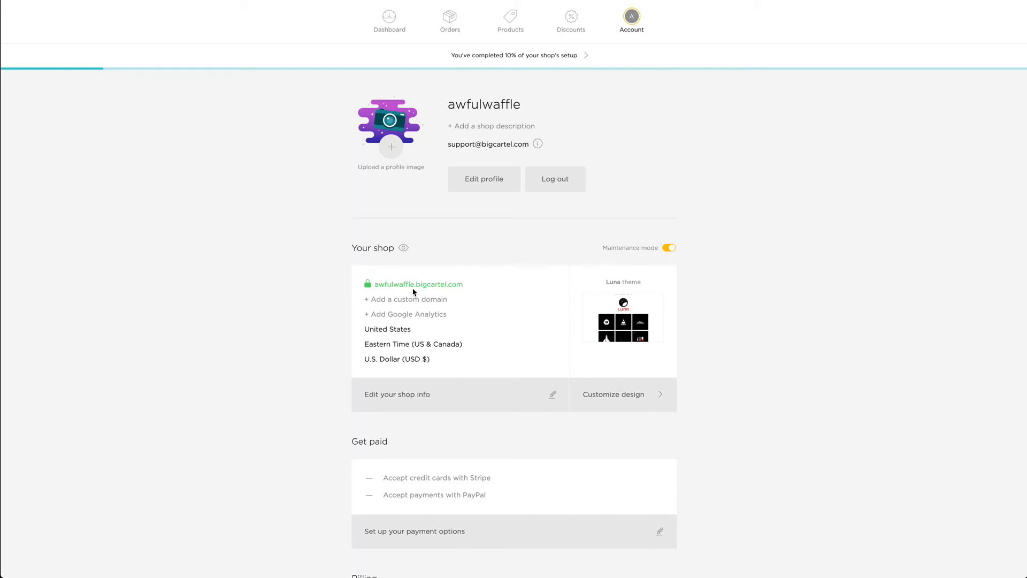
pyautogui.moveTo(456, 293)
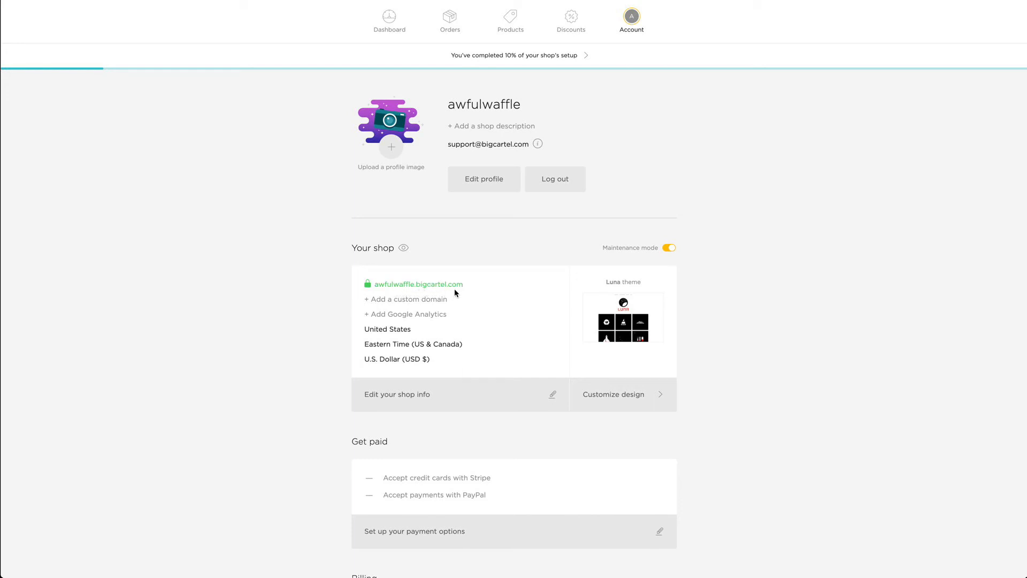
pyautogui.moveTo(407, 300)
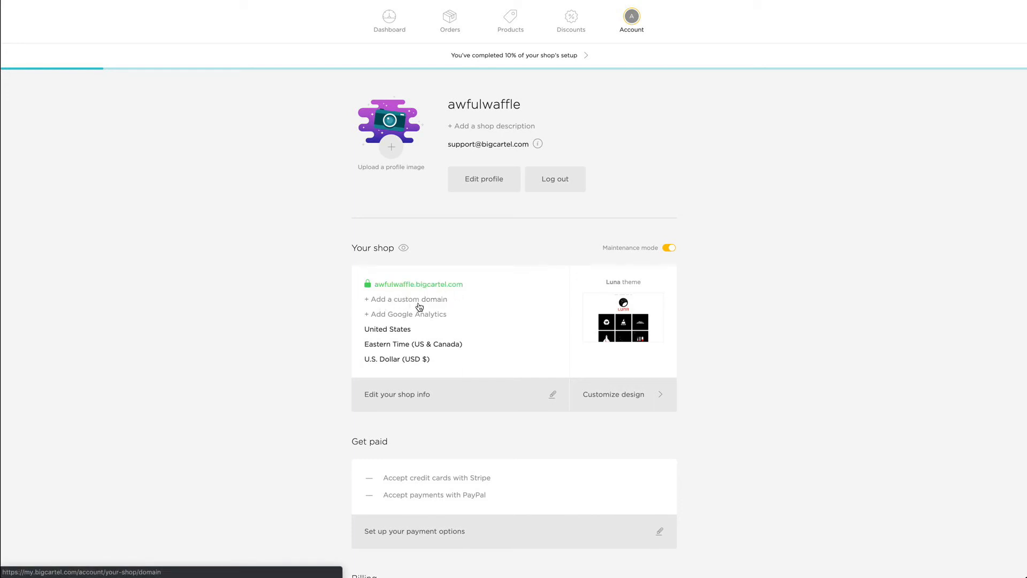
pyautogui.moveTo(397, 394)
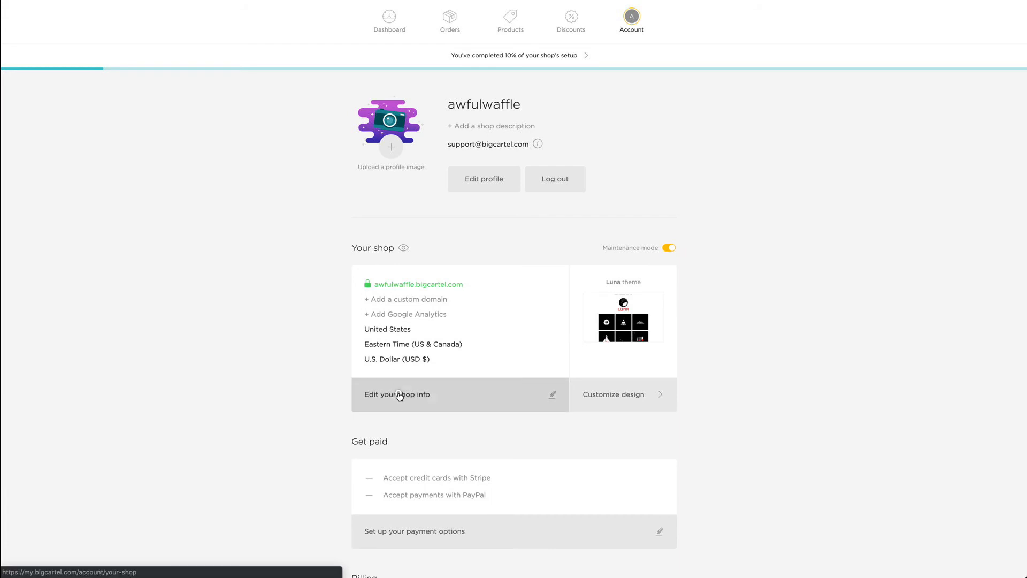
# Start adding a custom domain from the awfulwaffle shop info editor
pyautogui.click(397, 393)
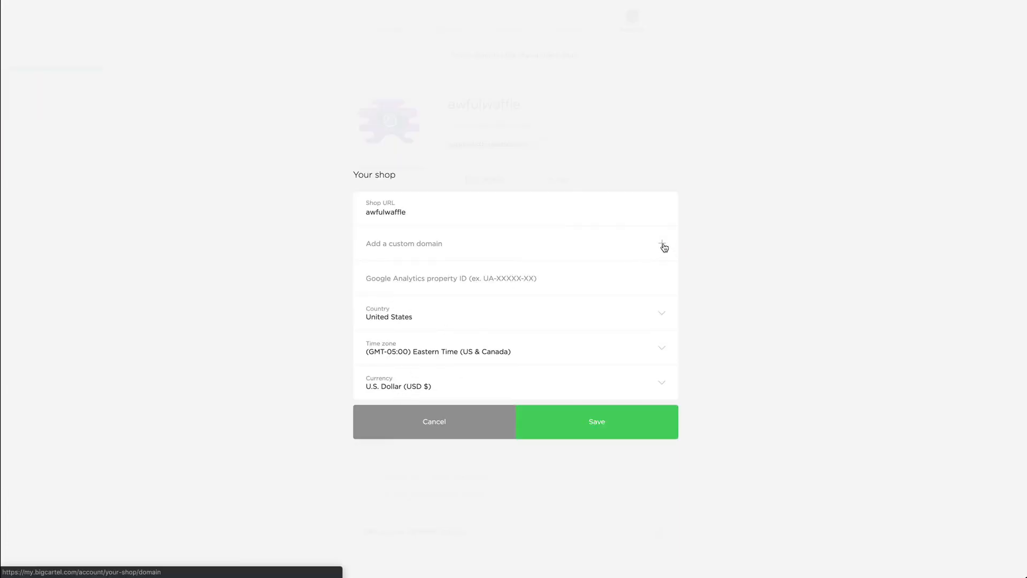
pyautogui.click(596, 421)
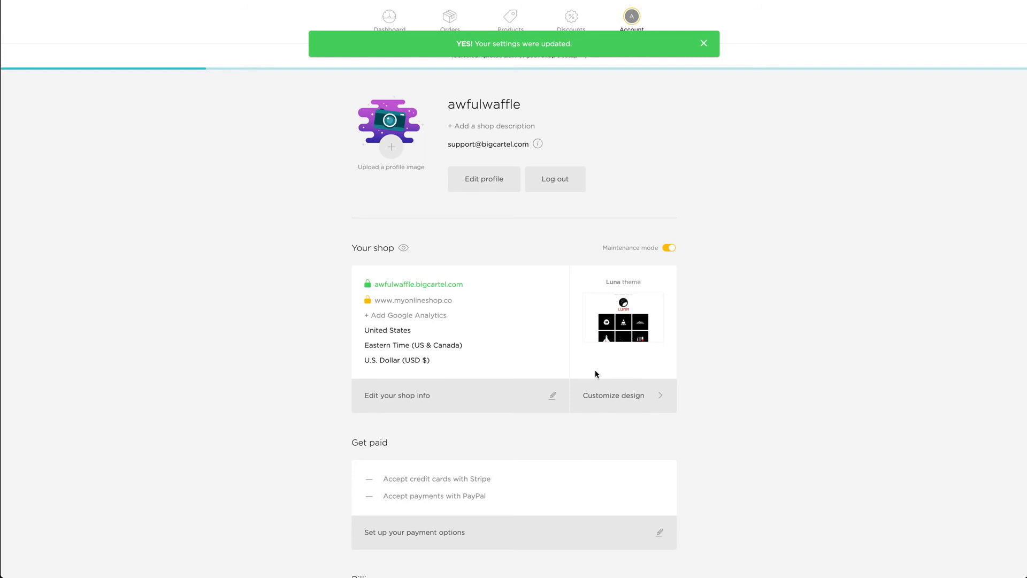
pyautogui.click(704, 43)
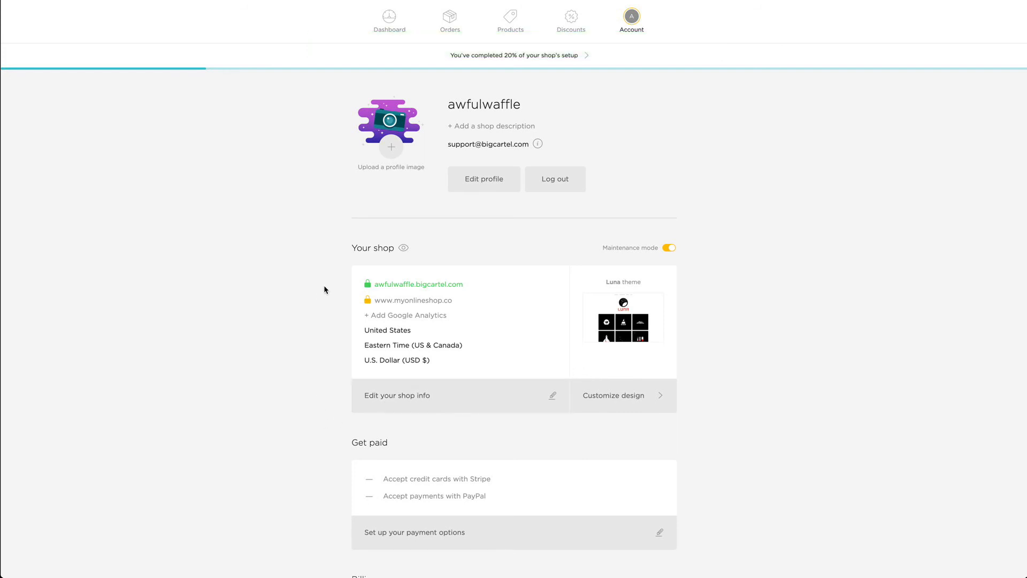
pyautogui.moveTo(340, 283)
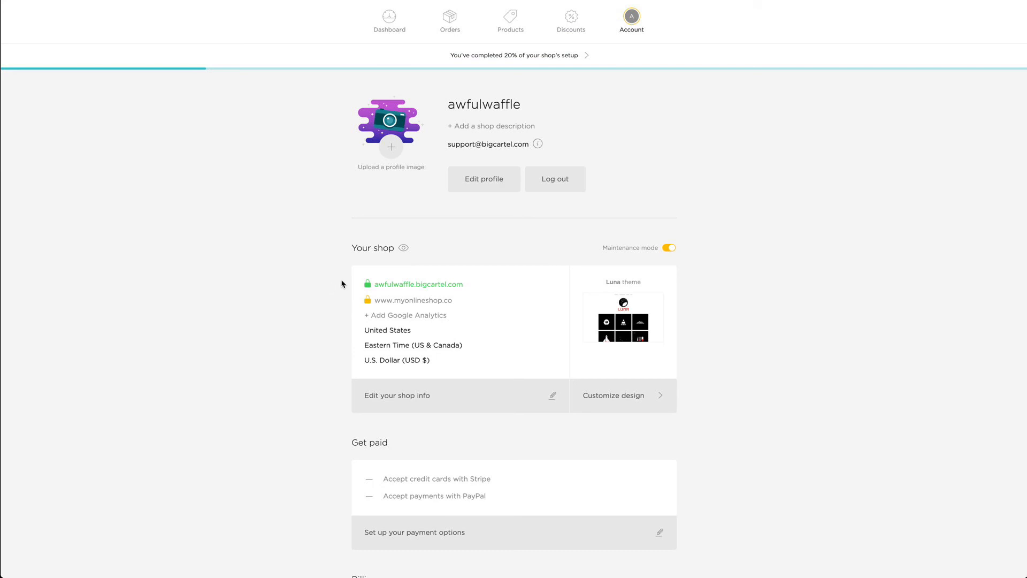
pyautogui.moveTo(359, 303)
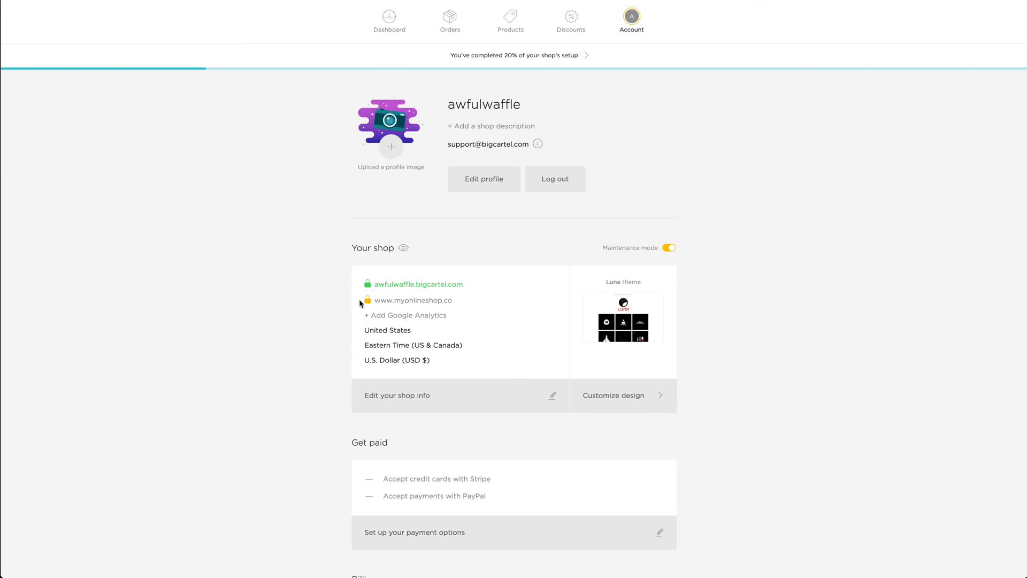
pyautogui.click(368, 299)
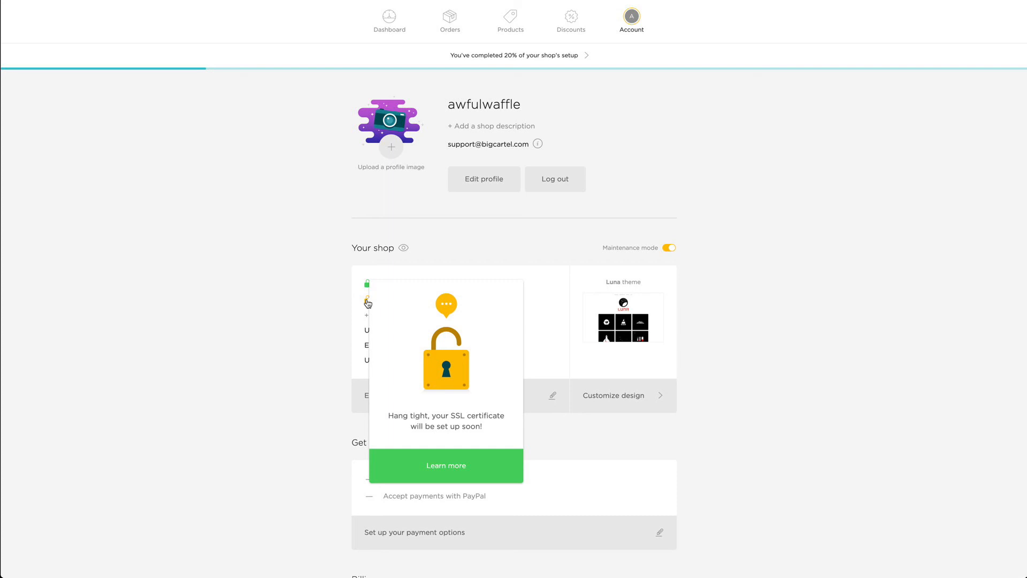
pyautogui.moveTo(419, 395)
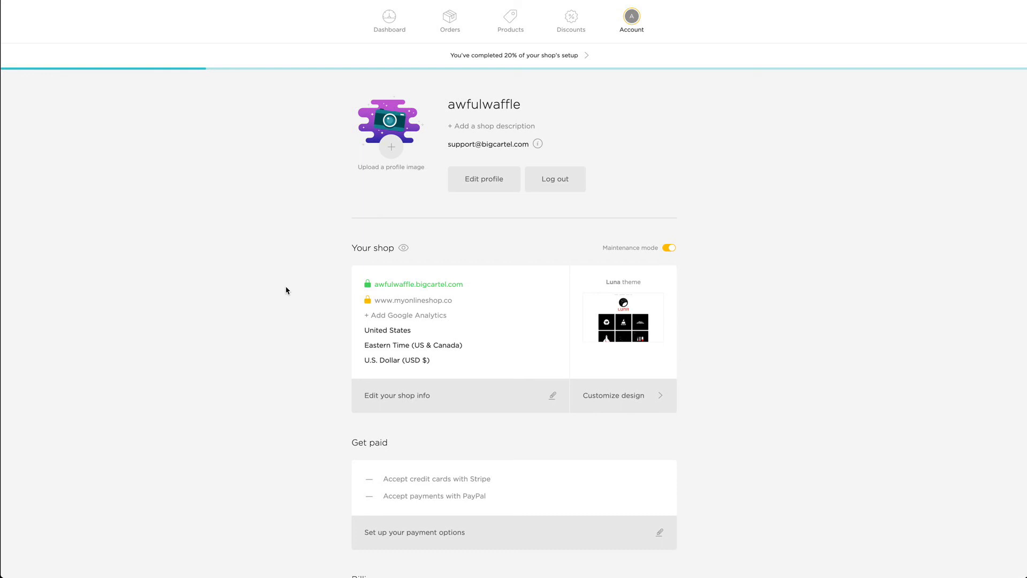
pyautogui.moveTo(366, 226)
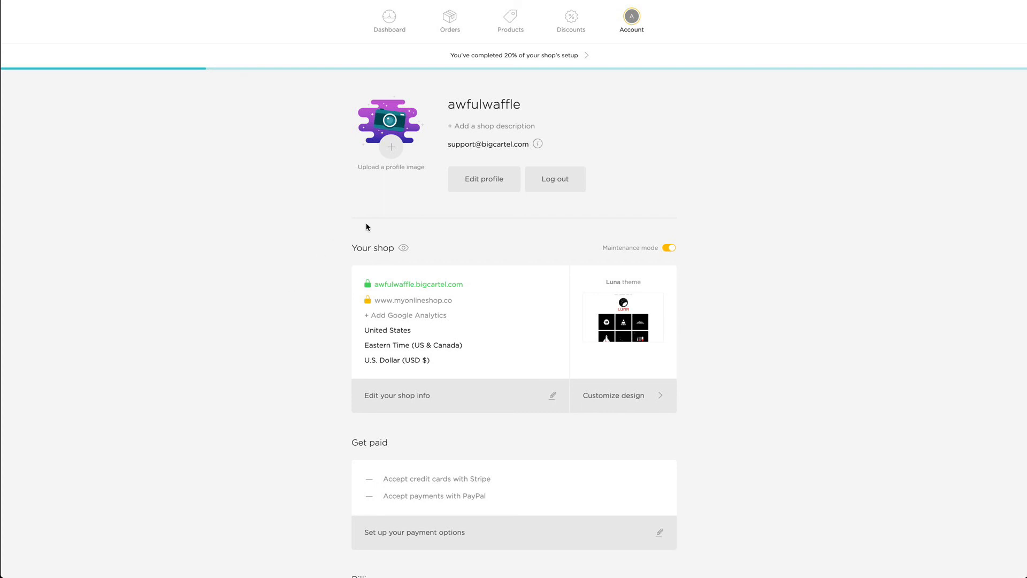
pyautogui.moveTo(499, 158)
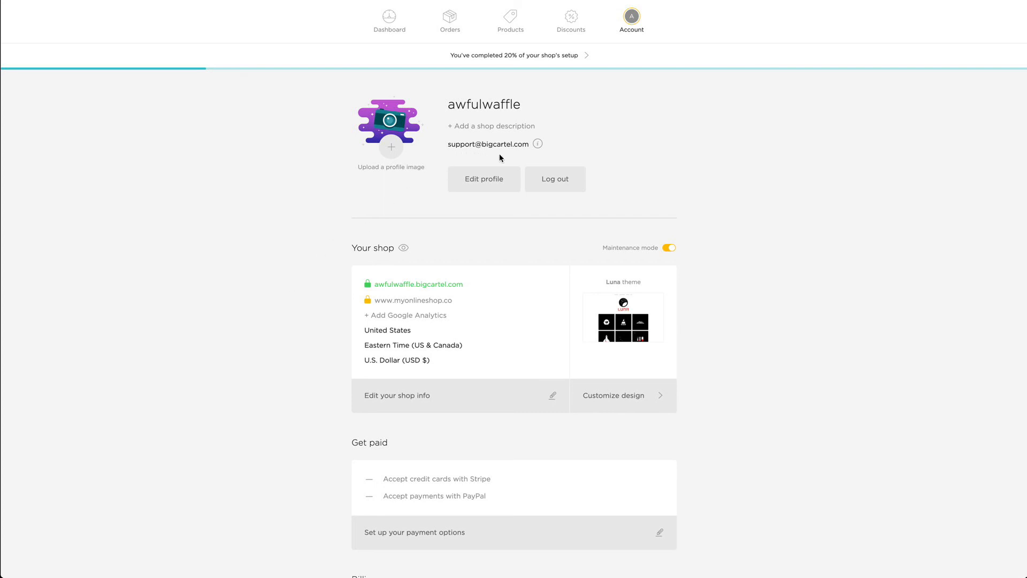
pyautogui.moveTo(474, 157)
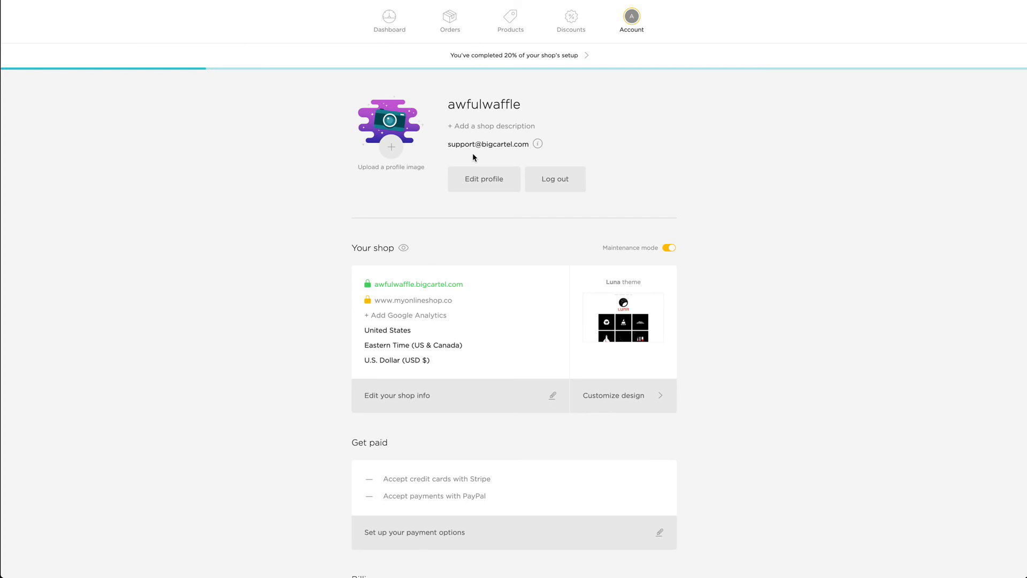
pyautogui.moveTo(897, 404)
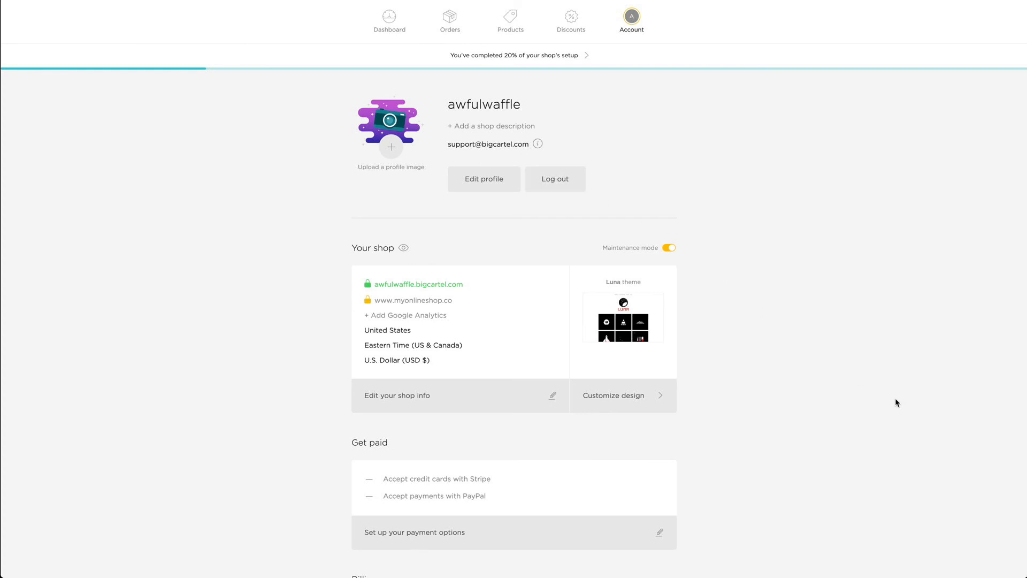
pyautogui.moveTo(953, 539)
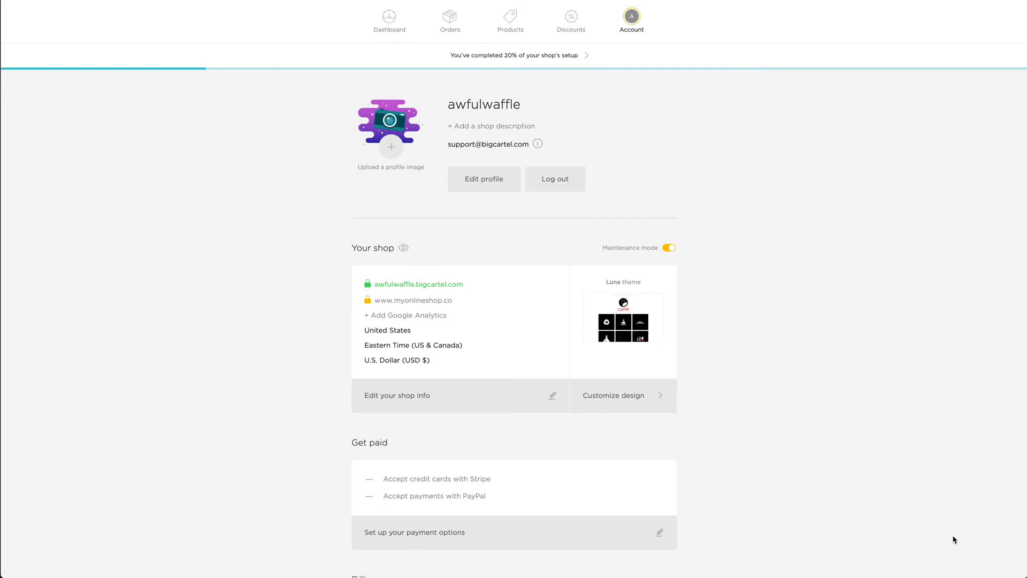
pyautogui.moveTo(928, 524)
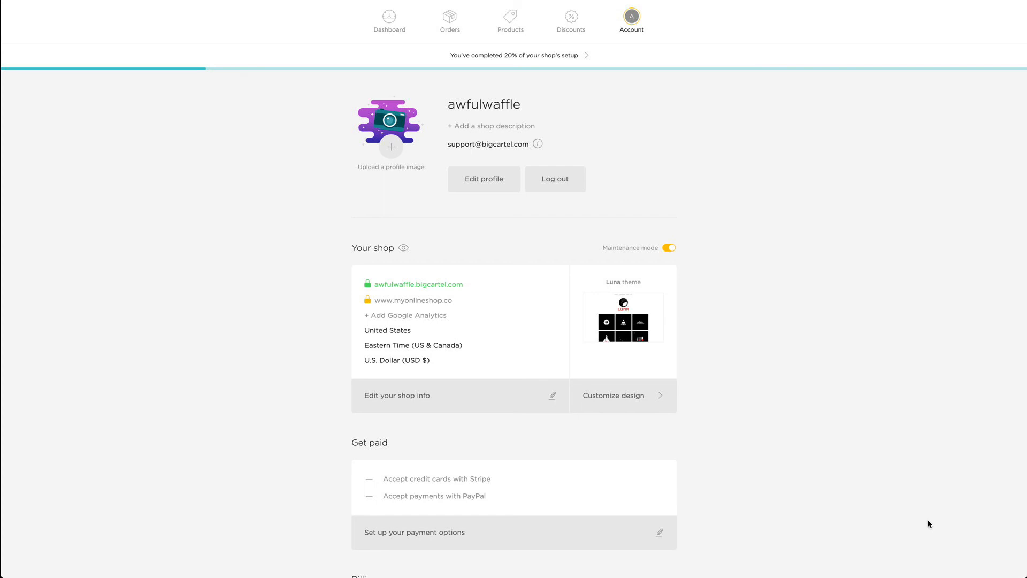